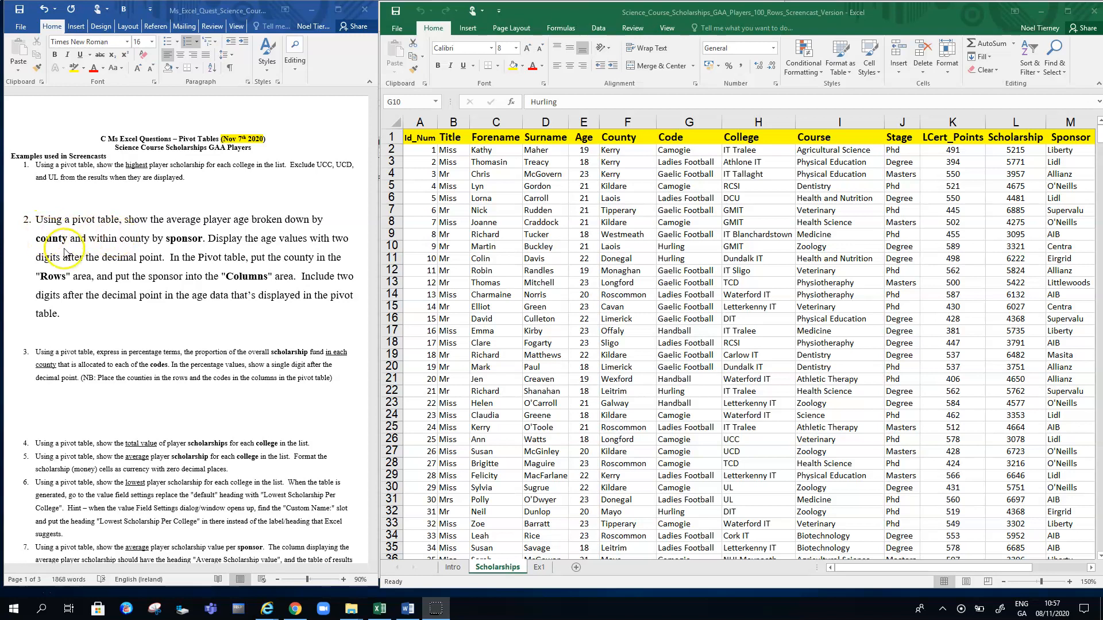
{"action": "mouse_move", "coordinate": [187, 254]}
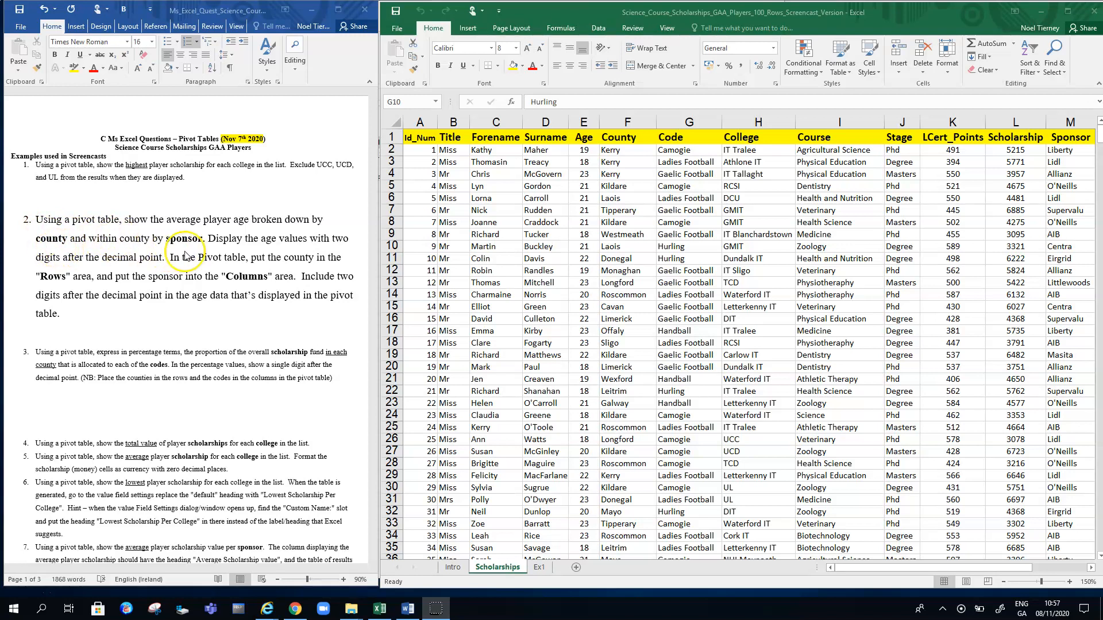
{"action": "mouse_move", "coordinate": [285, 248]}
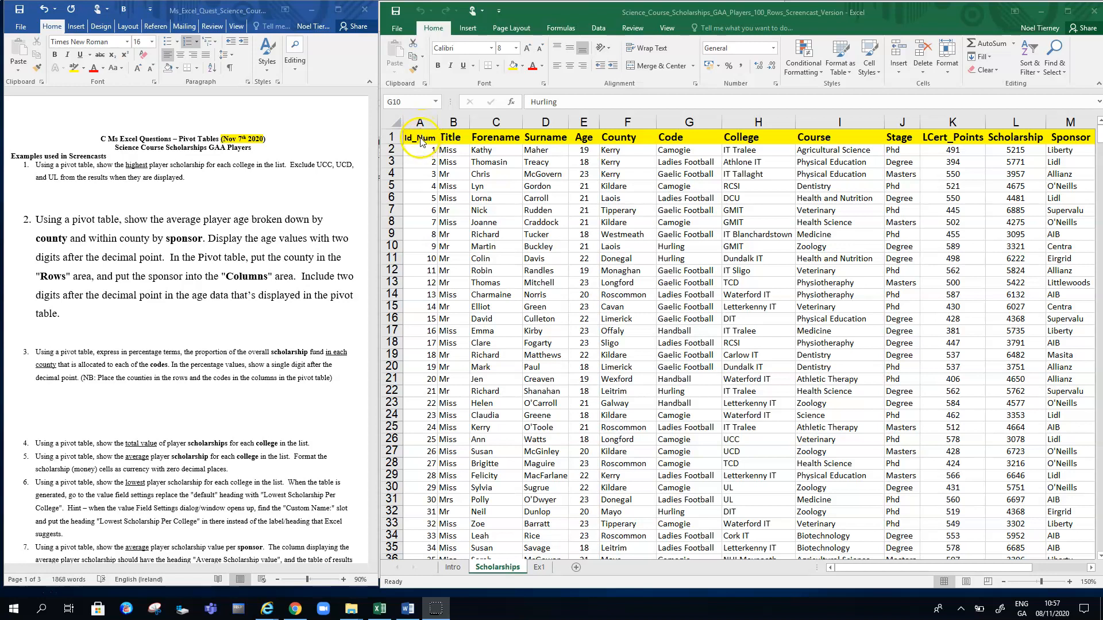
{"action": "mouse_move", "coordinate": [622, 137]}
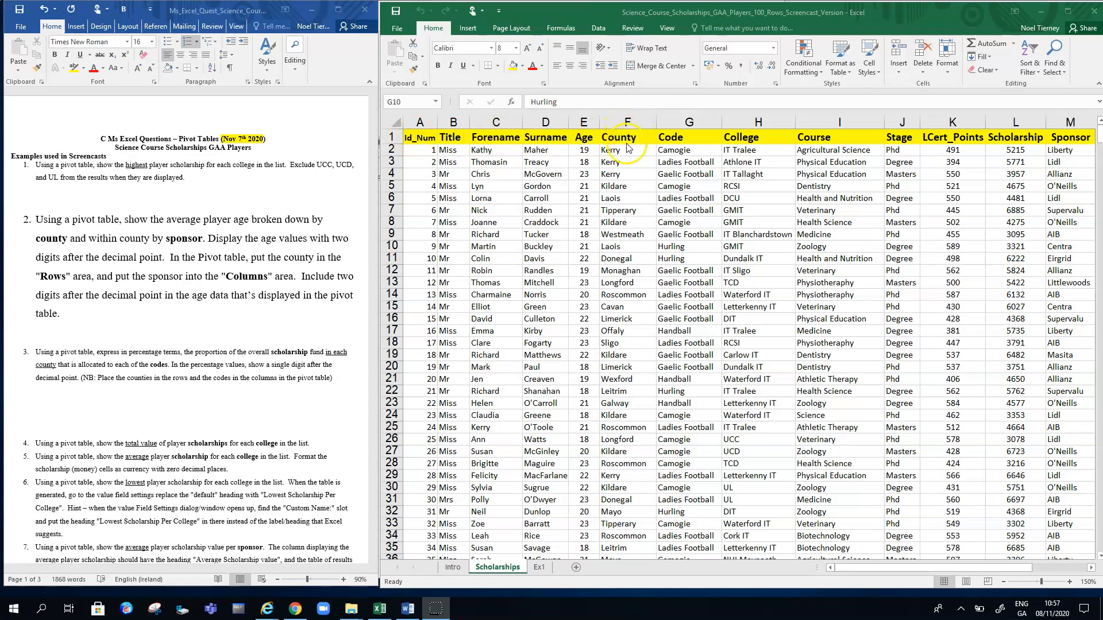
- Select the Age, County and Sponsor columns of the player data
{"action": "left_click", "coordinate": [688, 247]}
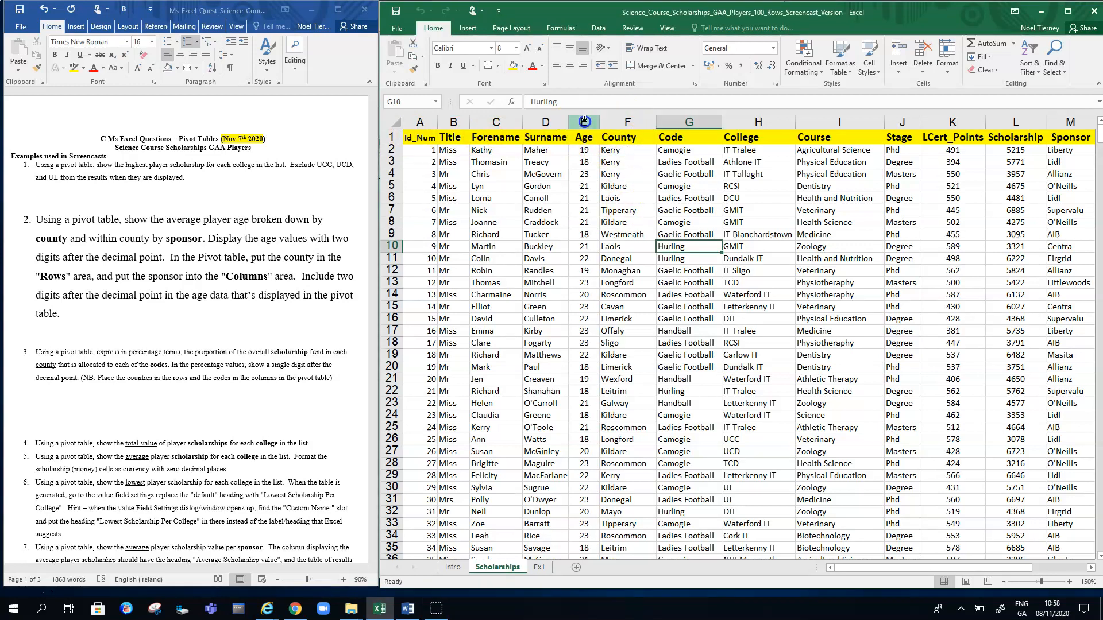
{"action": "left_click", "coordinate": [583, 120]}
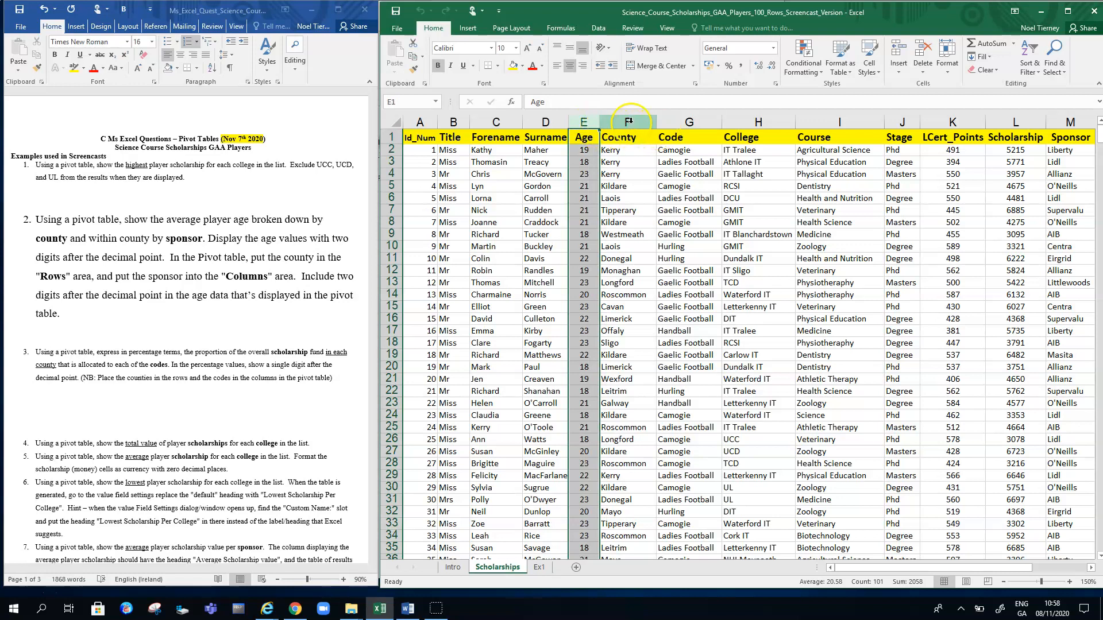
{"action": "left_click", "coordinate": [629, 122]}
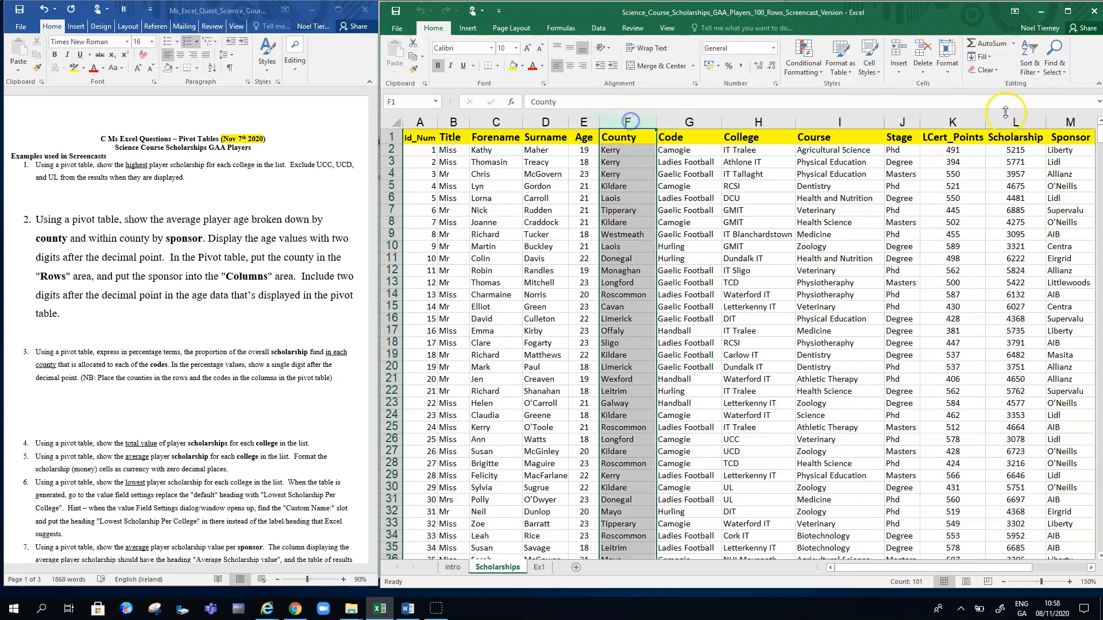
{"action": "left_click", "coordinate": [1070, 121]}
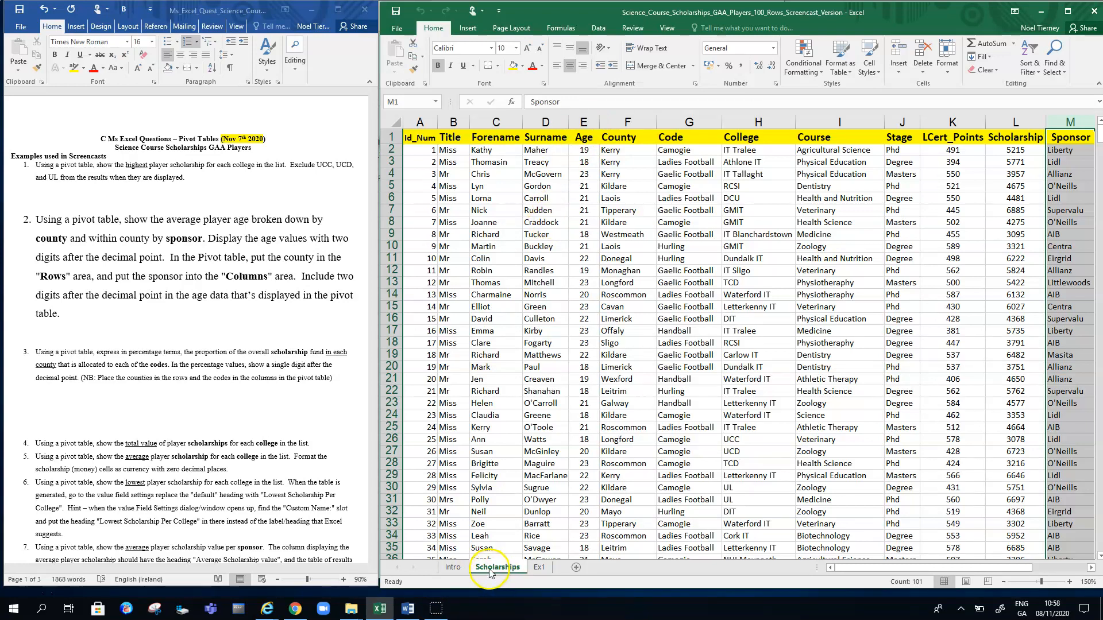
{"action": "mouse_move", "coordinate": [482, 571]}
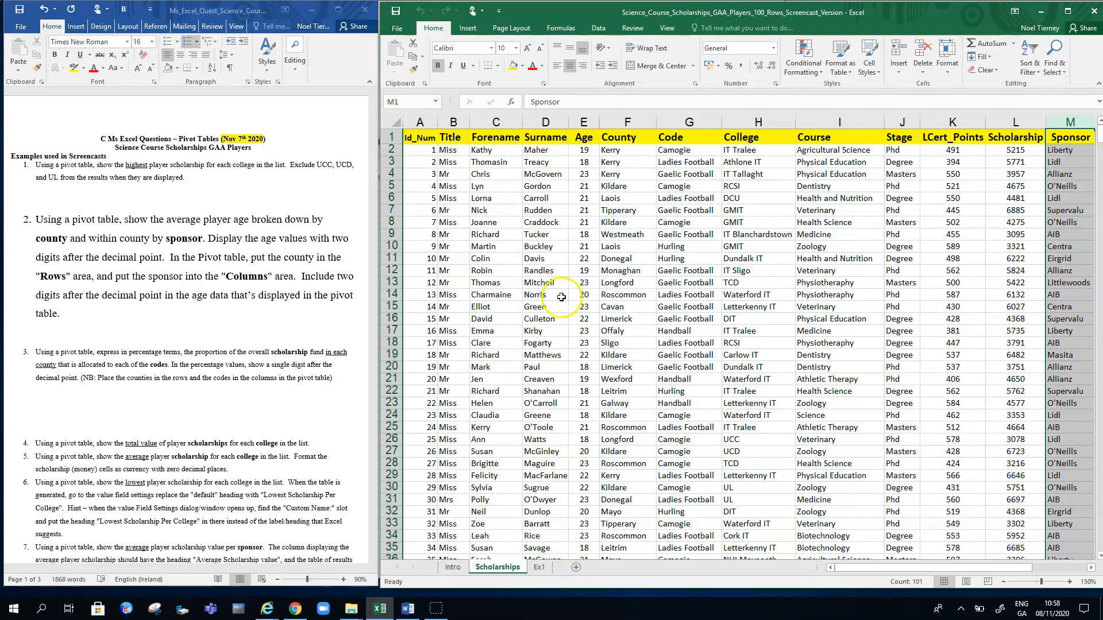
{"action": "mouse_move", "coordinate": [470, 28]}
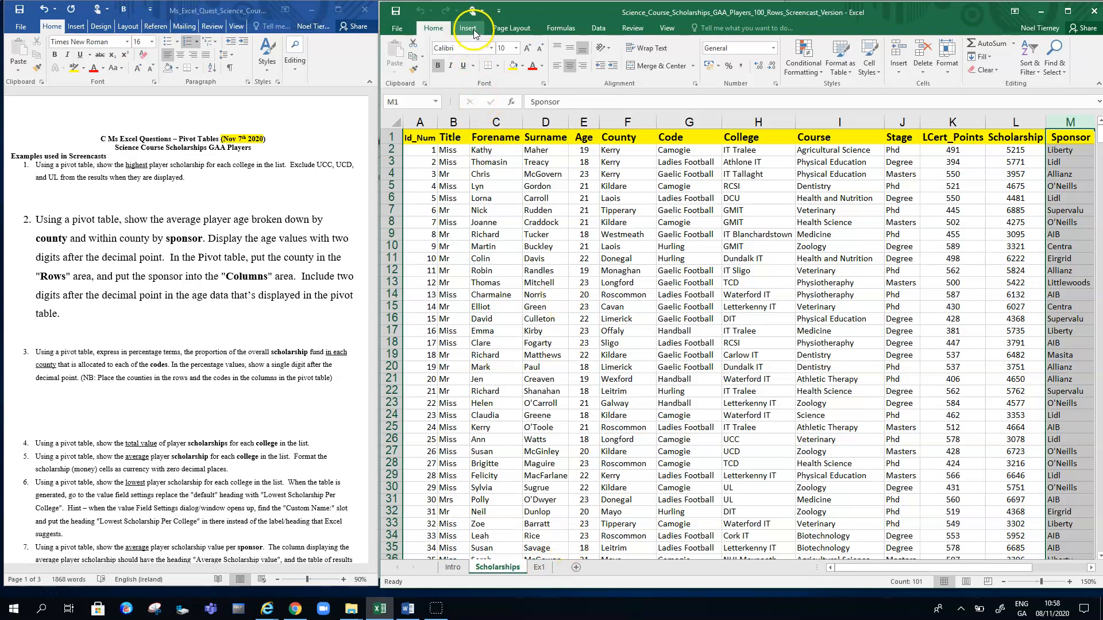
- Cancel the PivotTable using range $M:$M and select the full data range A1:M101
{"action": "left_click", "coordinate": [466, 28]}
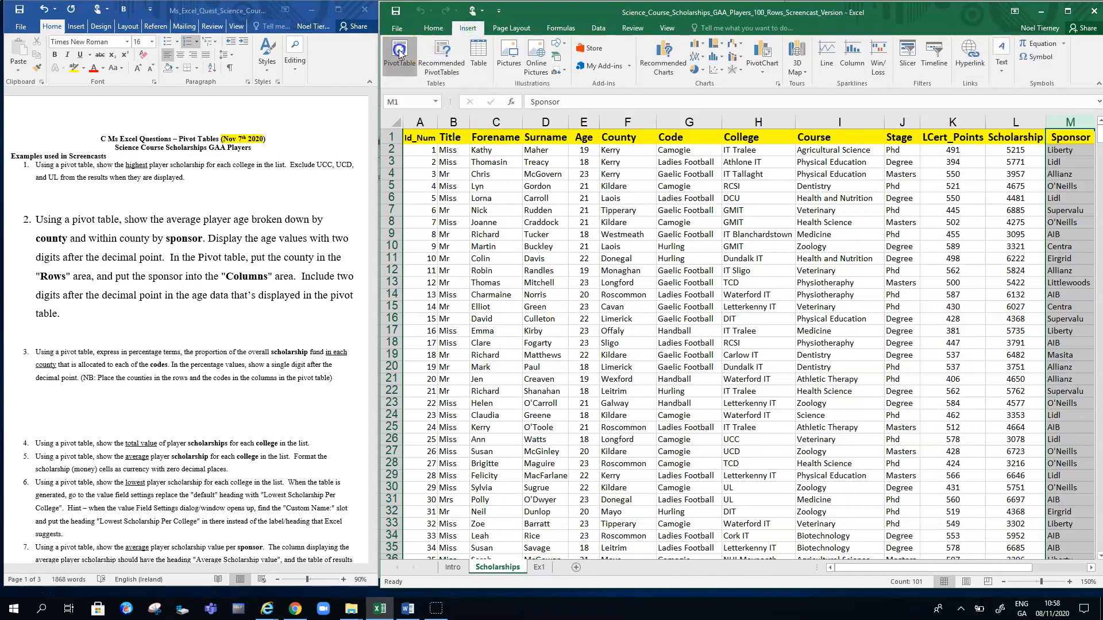
{"action": "left_click", "coordinate": [398, 54]}
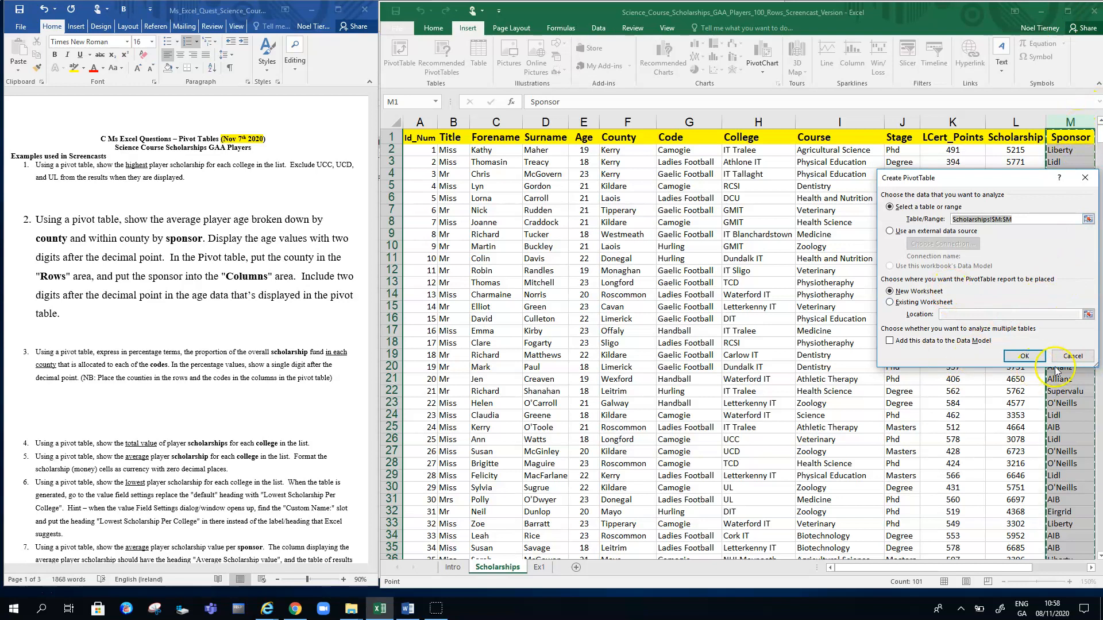
{"action": "left_click", "coordinate": [1072, 357]}
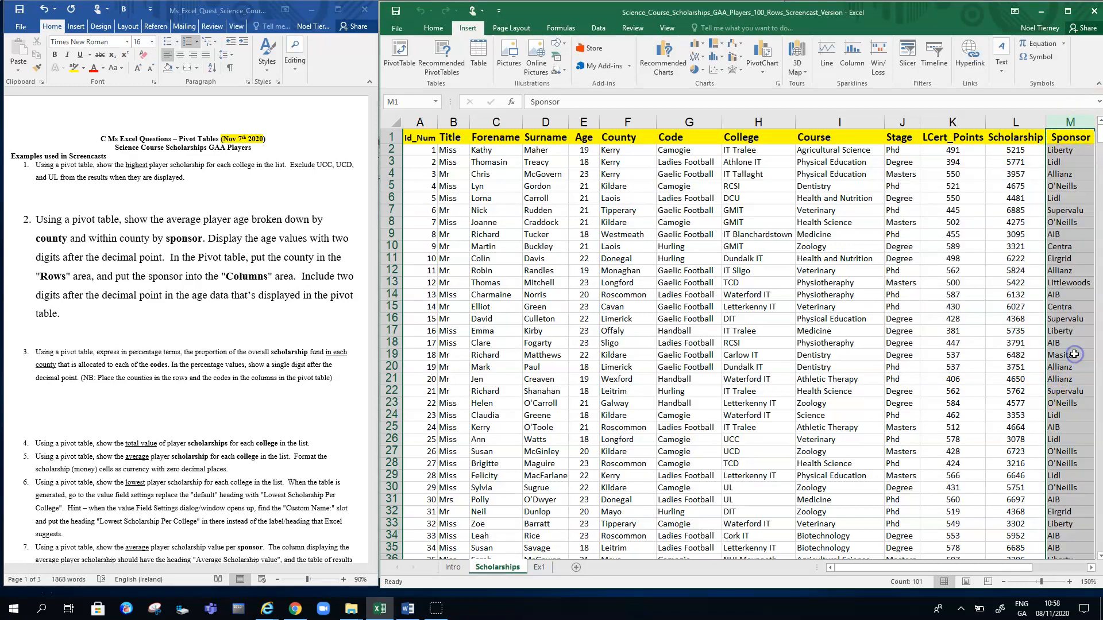
{"action": "left_click", "coordinate": [419, 137]}
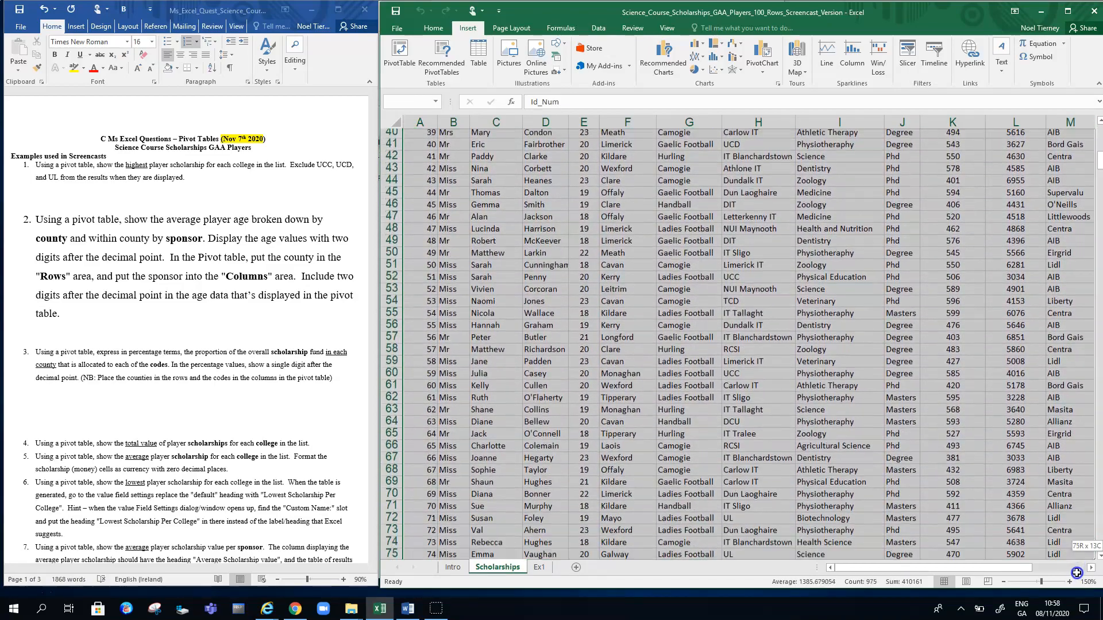
{"action": "scroll", "scroll_direction": "down", "scroll_amount": 3}
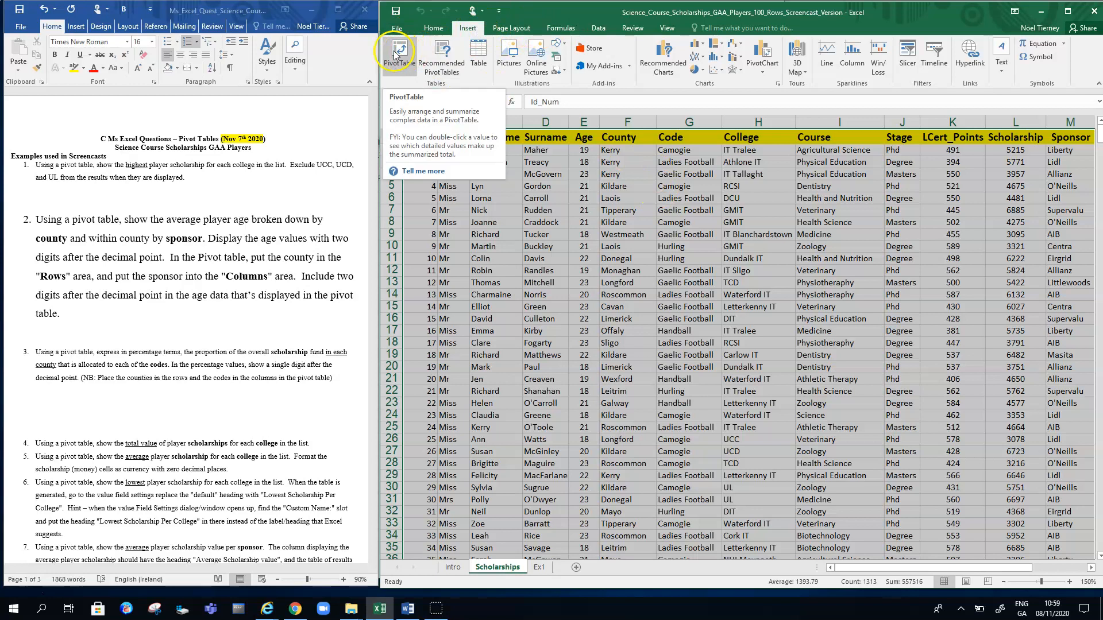
- Create a PivotTable from Scholarships!$A$1:$M$101 on a new worksheet
{"action": "left_click", "coordinate": [398, 54]}
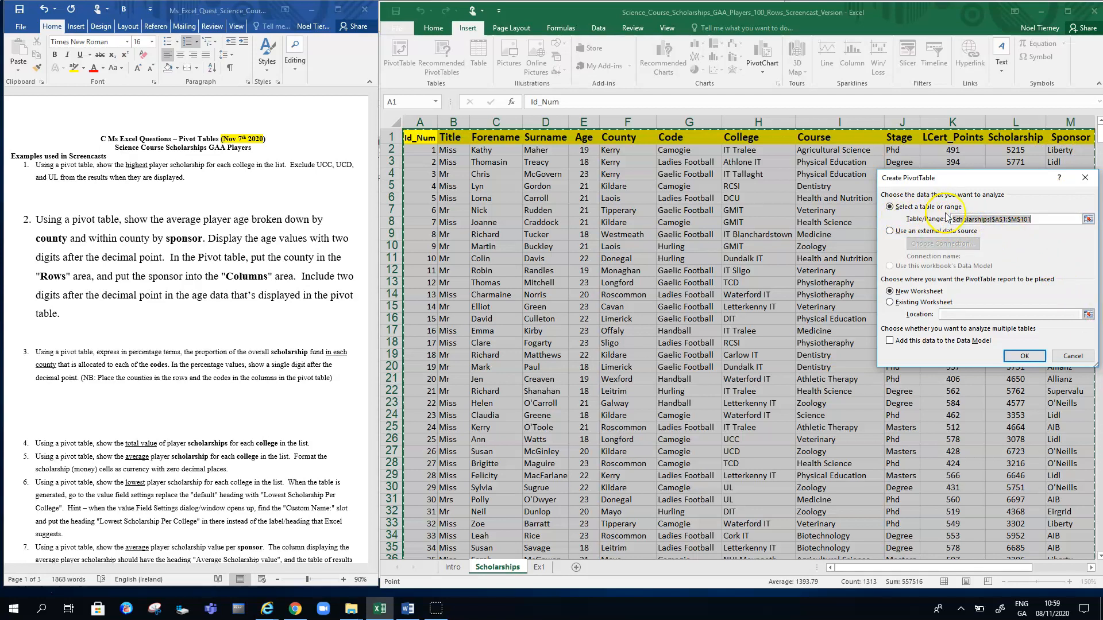
{"action": "mouse_move", "coordinate": [981, 231]}
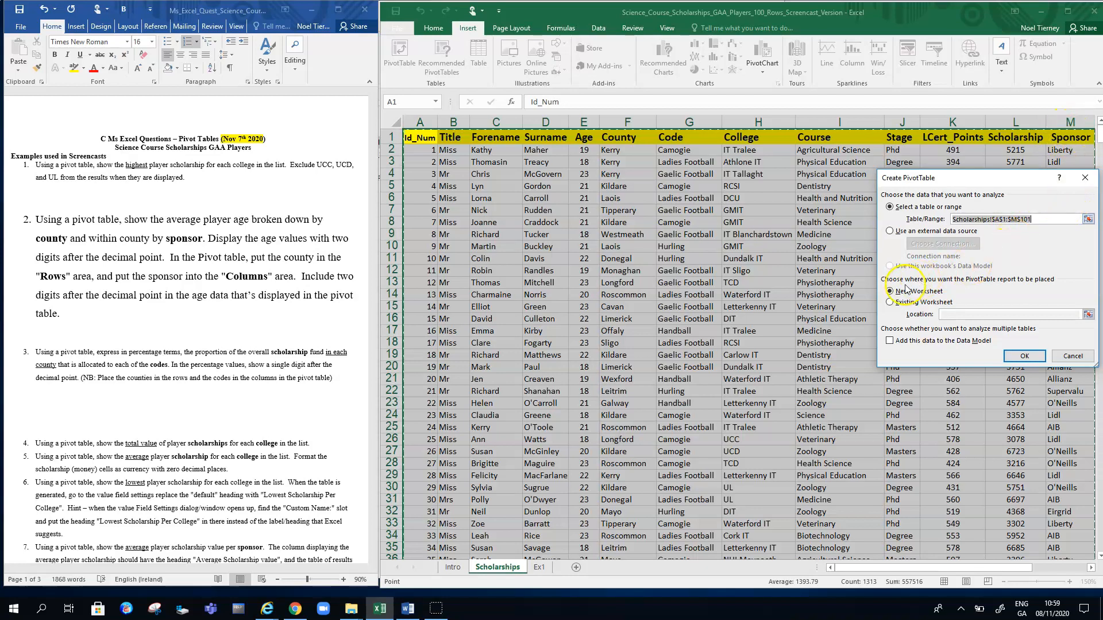
{"action": "left_click", "coordinate": [891, 291]}
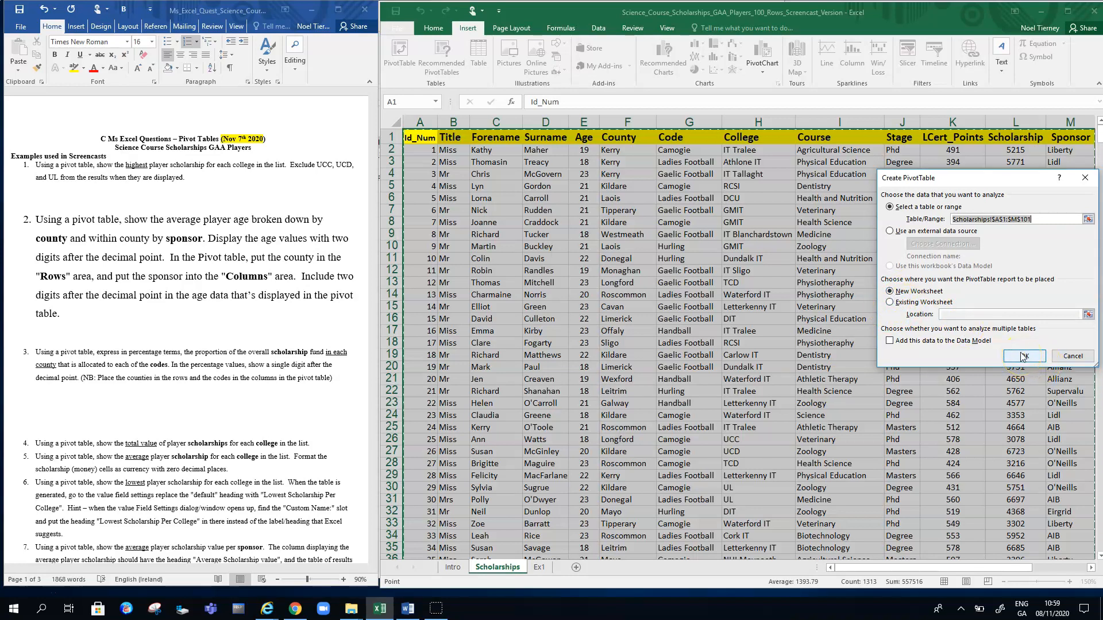
{"action": "left_click", "coordinate": [1023, 356]}
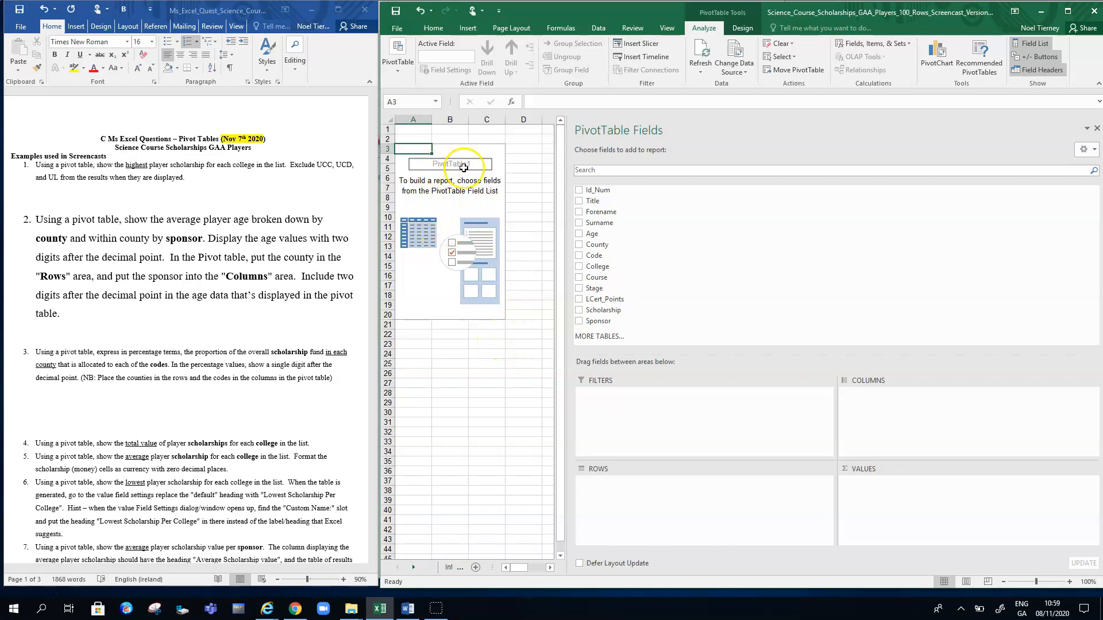
{"action": "mouse_move", "coordinate": [457, 220]}
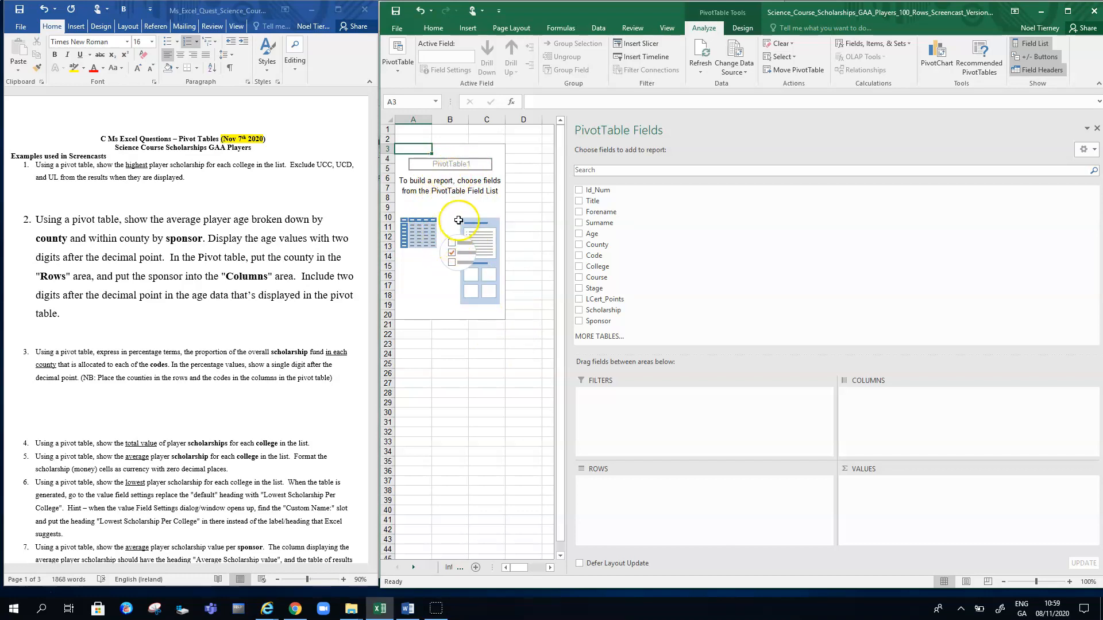
{"action": "mouse_move", "coordinate": [441, 198]}
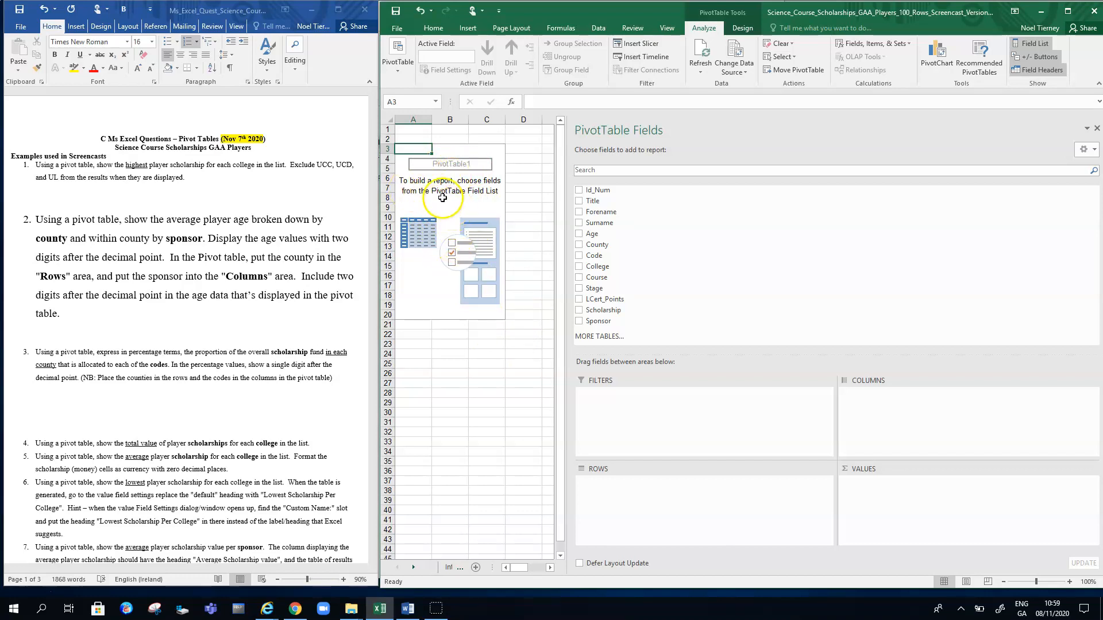
{"action": "mouse_move", "coordinate": [593, 188]}
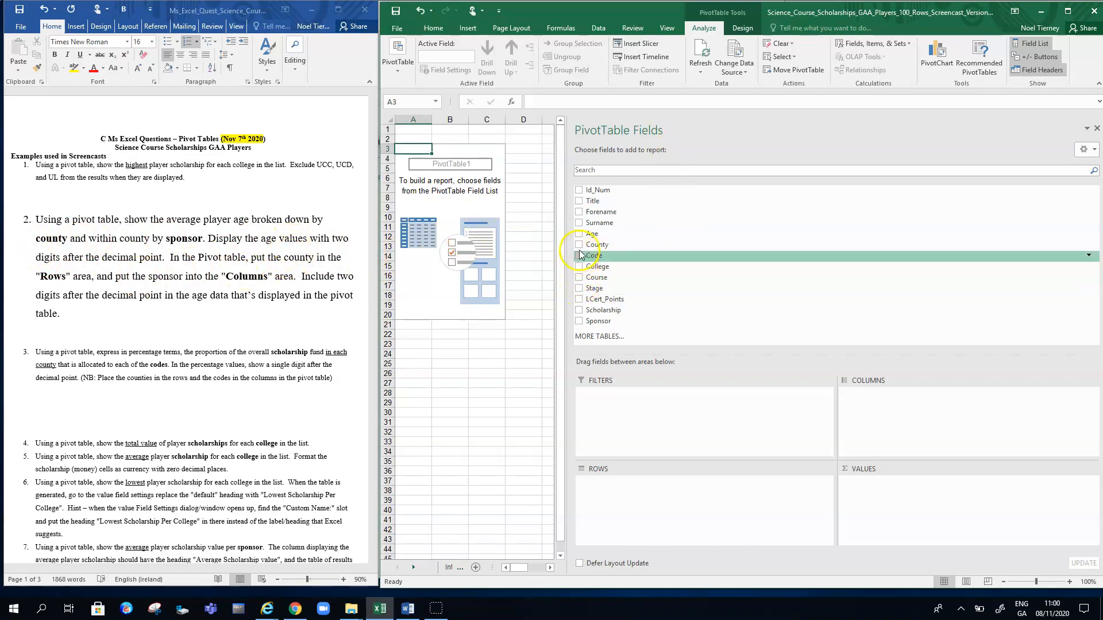
- Add County and then Sponsor to the pivot table's Rows area
{"action": "left_click", "coordinate": [579, 244]}
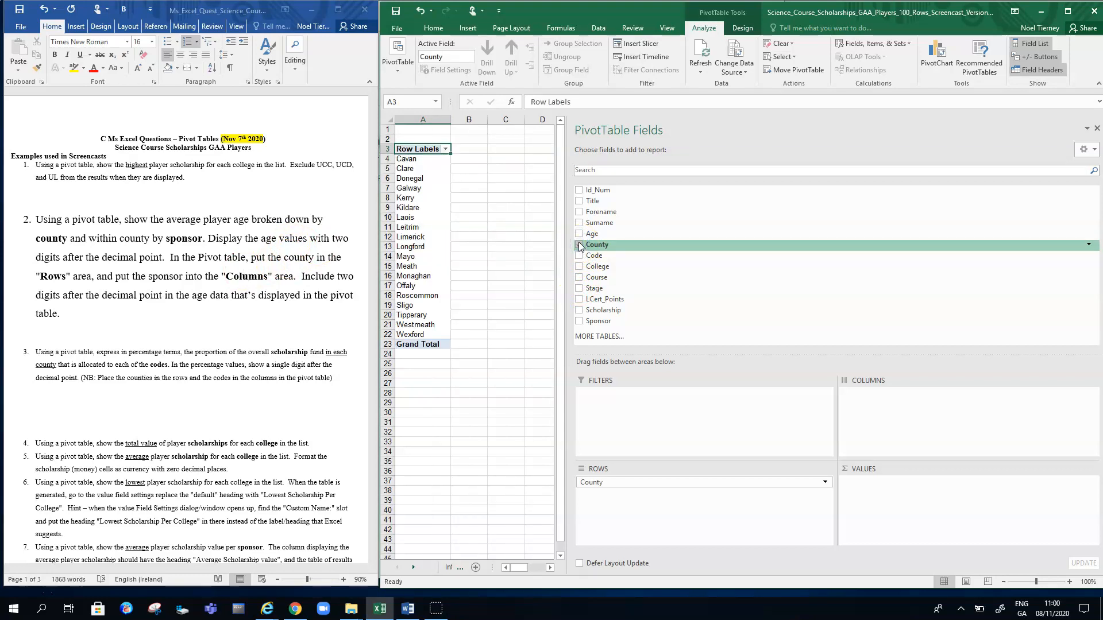
{"action": "left_click", "coordinate": [579, 244]}
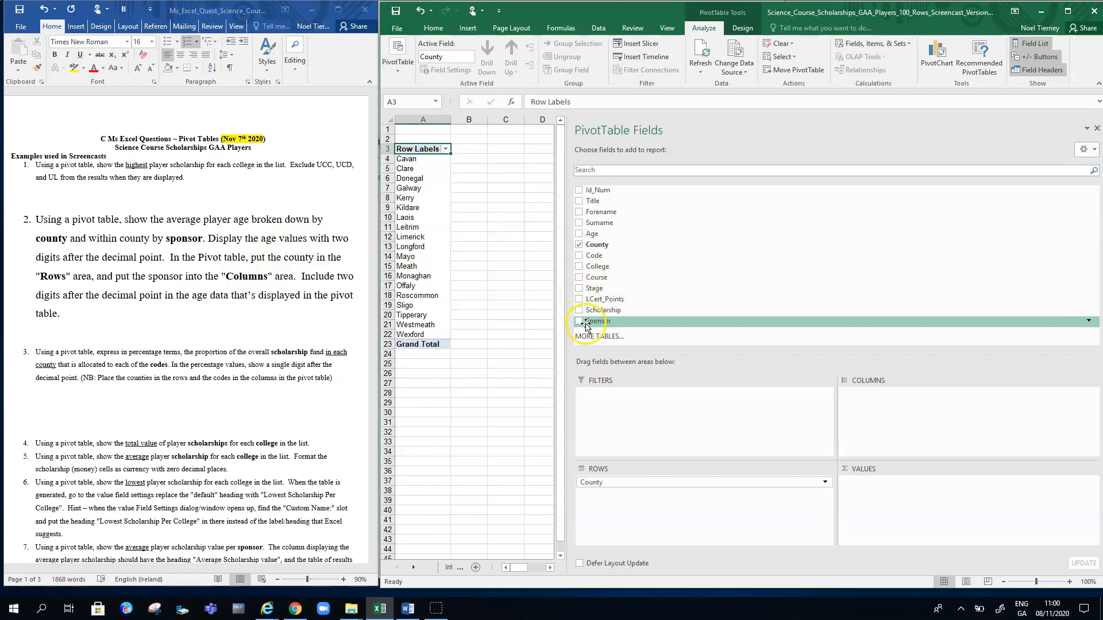
{"action": "left_click", "coordinate": [580, 320]}
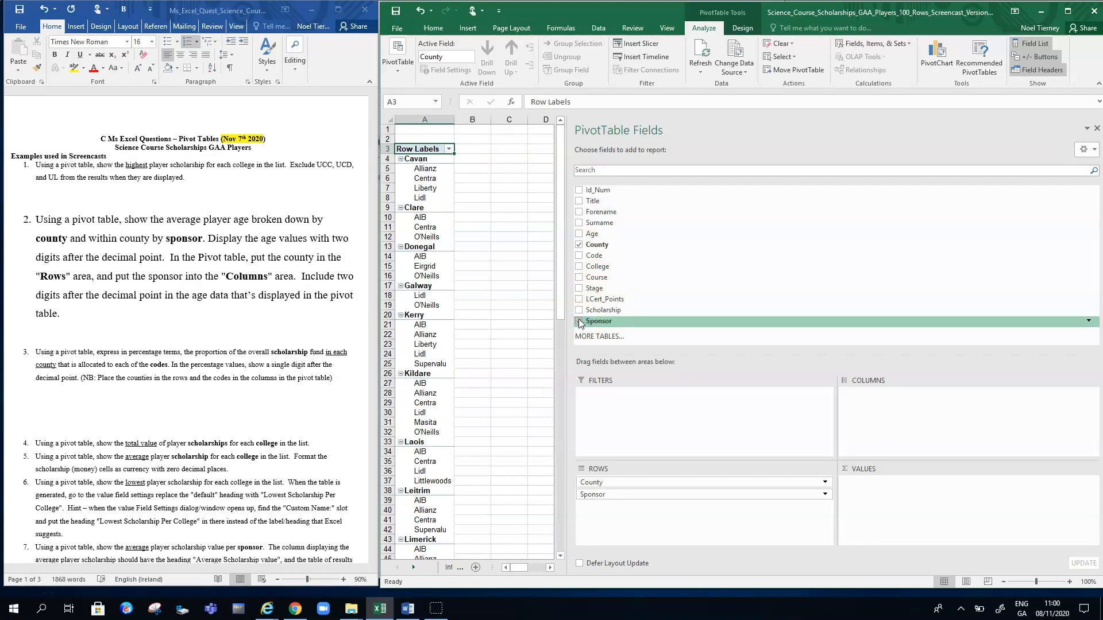
{"action": "left_click", "coordinate": [580, 321]}
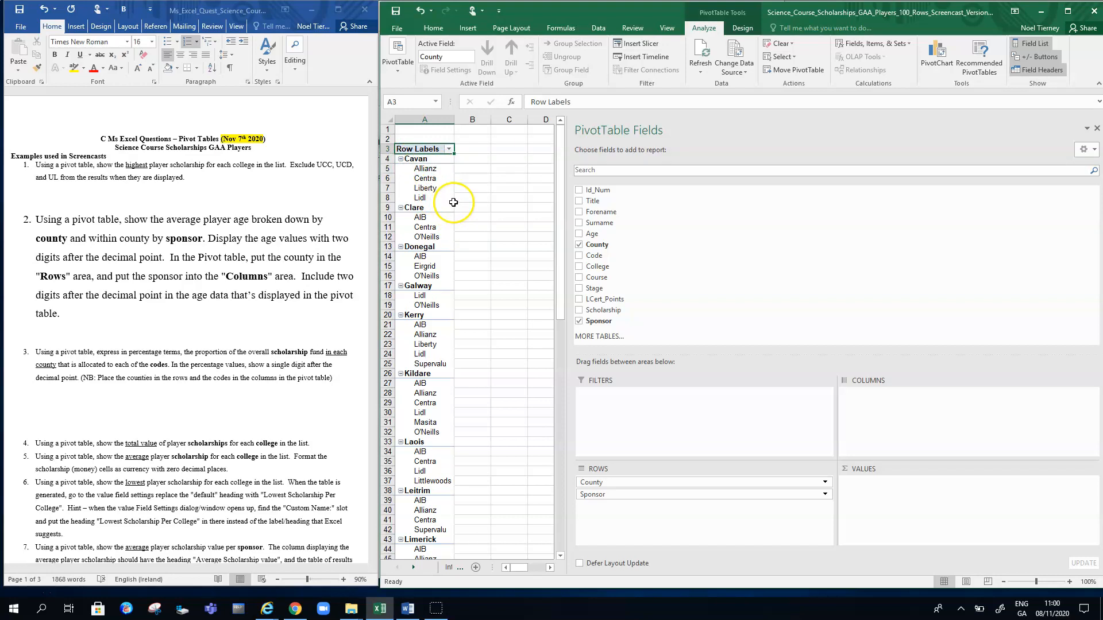
{"action": "mouse_move", "coordinate": [442, 228]}
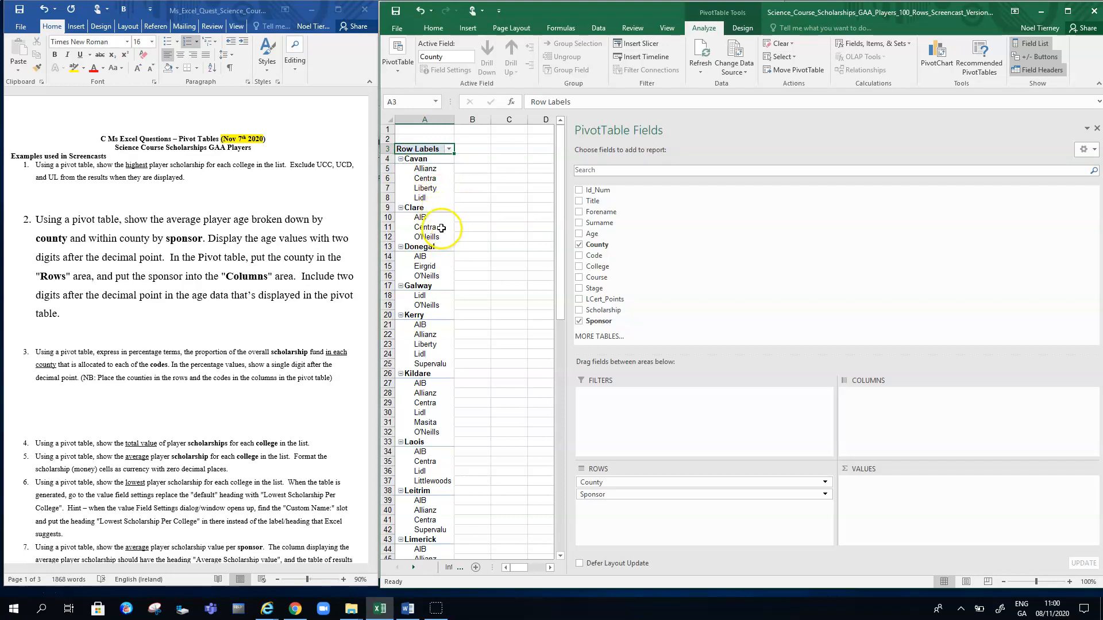
{"action": "mouse_move", "coordinate": [432, 350]}
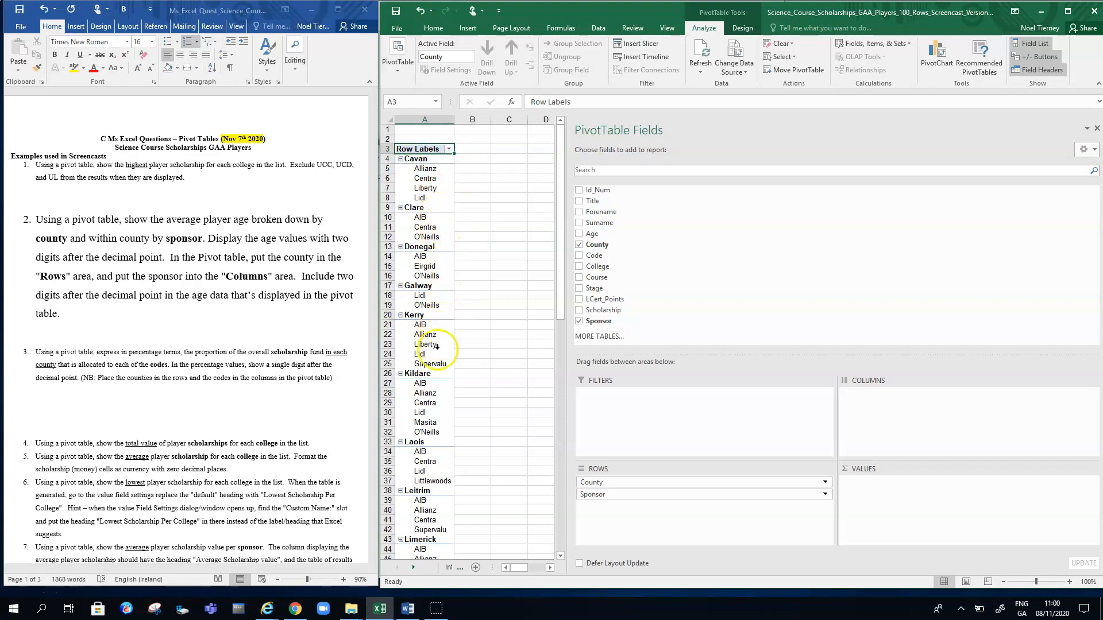
{"action": "mouse_move", "coordinate": [559, 359]}
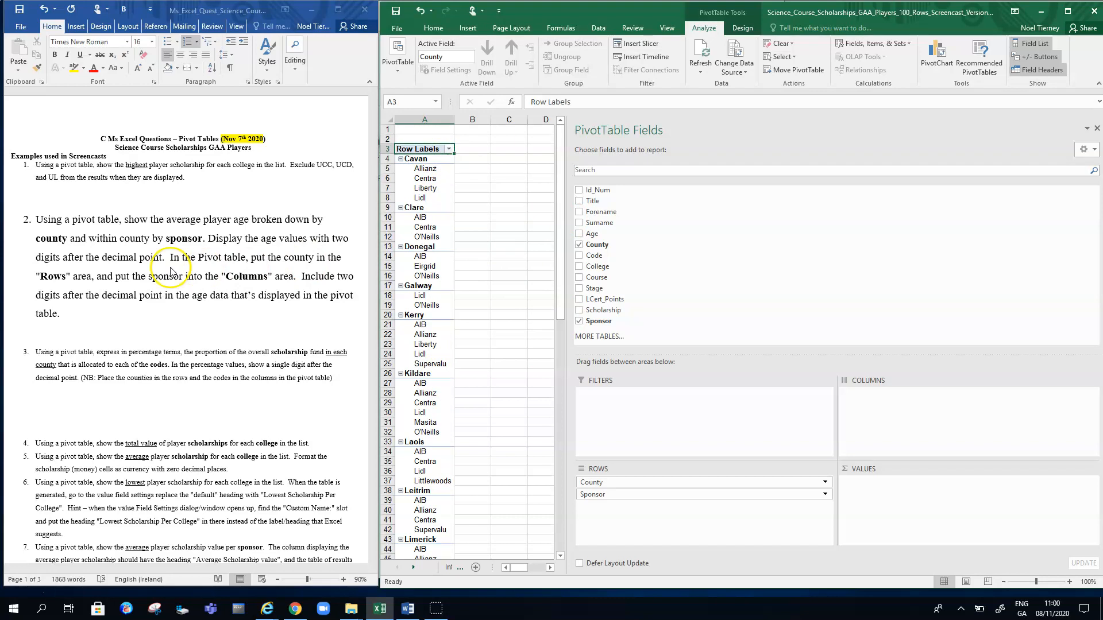
{"action": "mouse_move", "coordinate": [267, 267]}
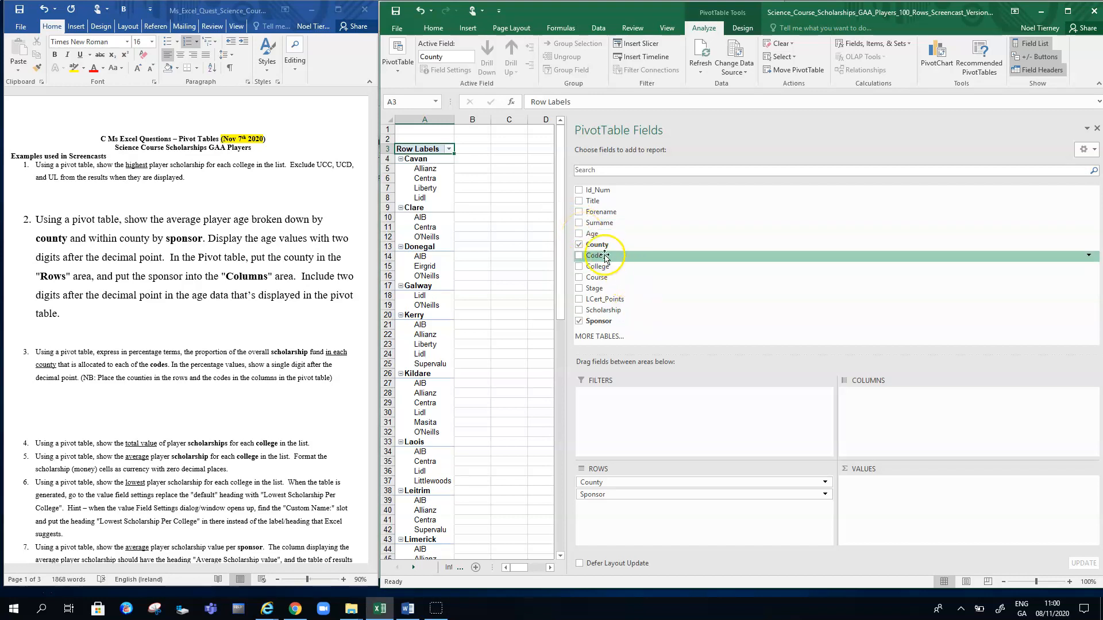
- Add Age to Values and change its summary from Sum to Average
{"action": "left_click", "coordinate": [579, 234]}
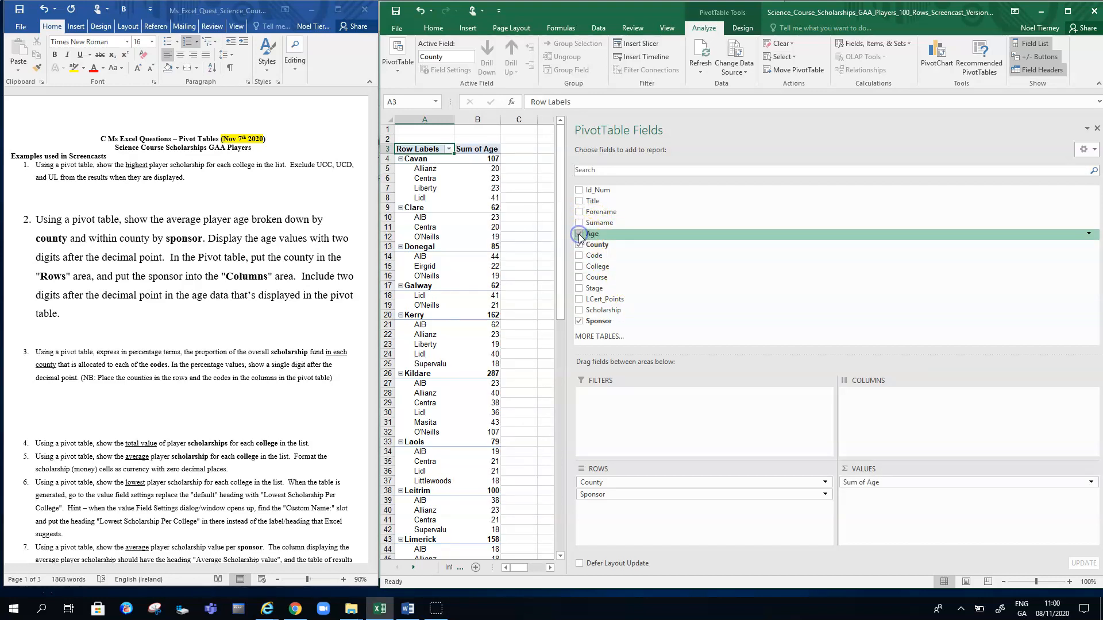
{"action": "left_click", "coordinate": [580, 233]}
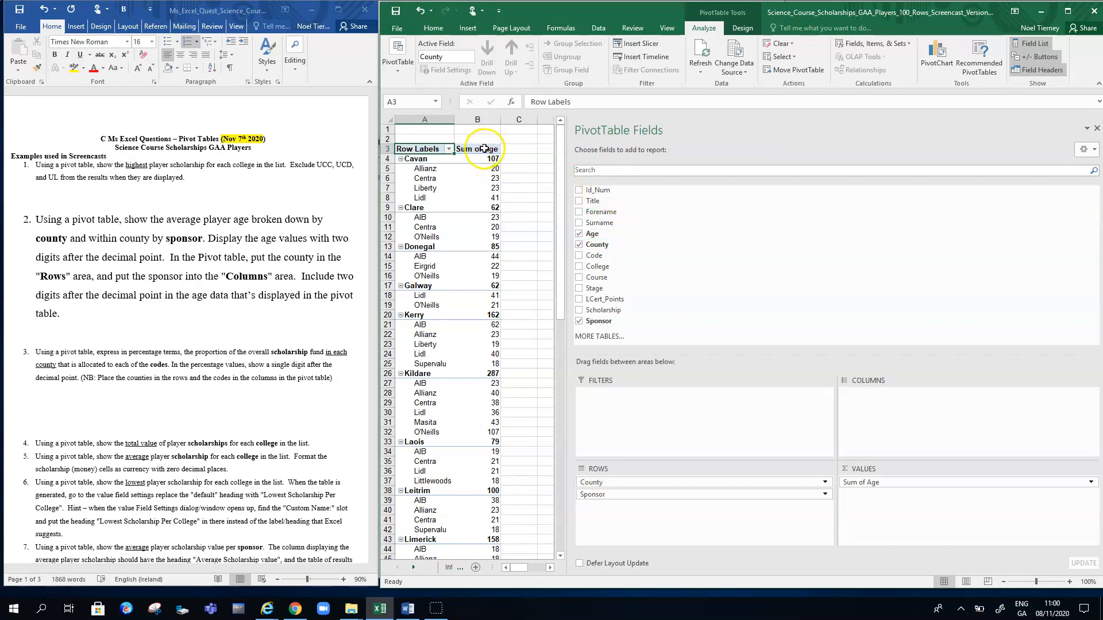
{"action": "mouse_move", "coordinate": [167, 232]}
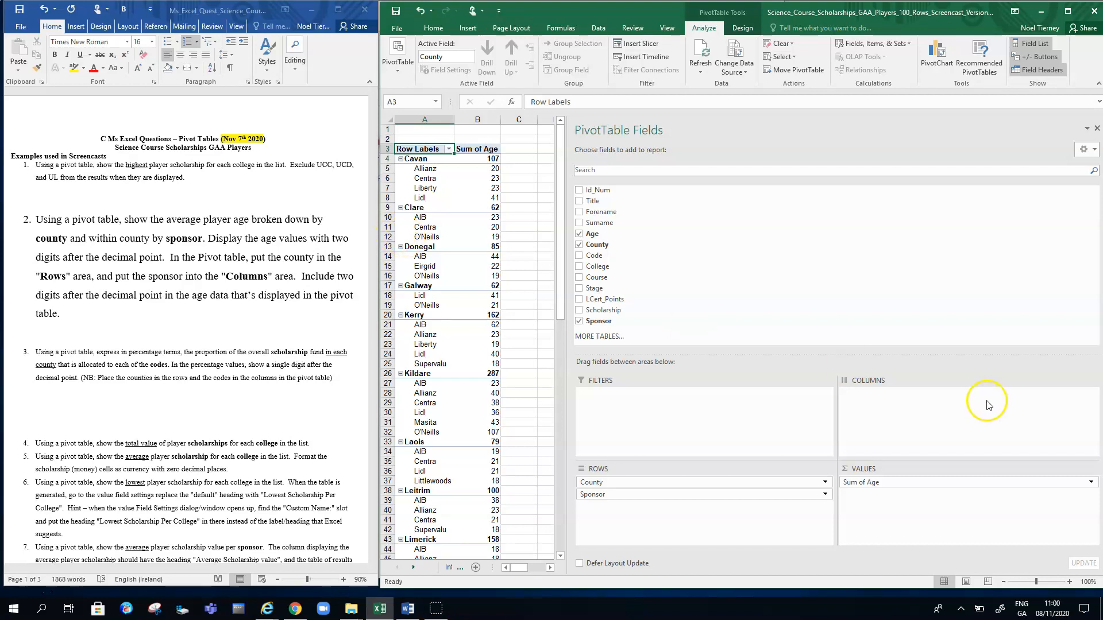
{"action": "mouse_move", "coordinate": [916, 531]}
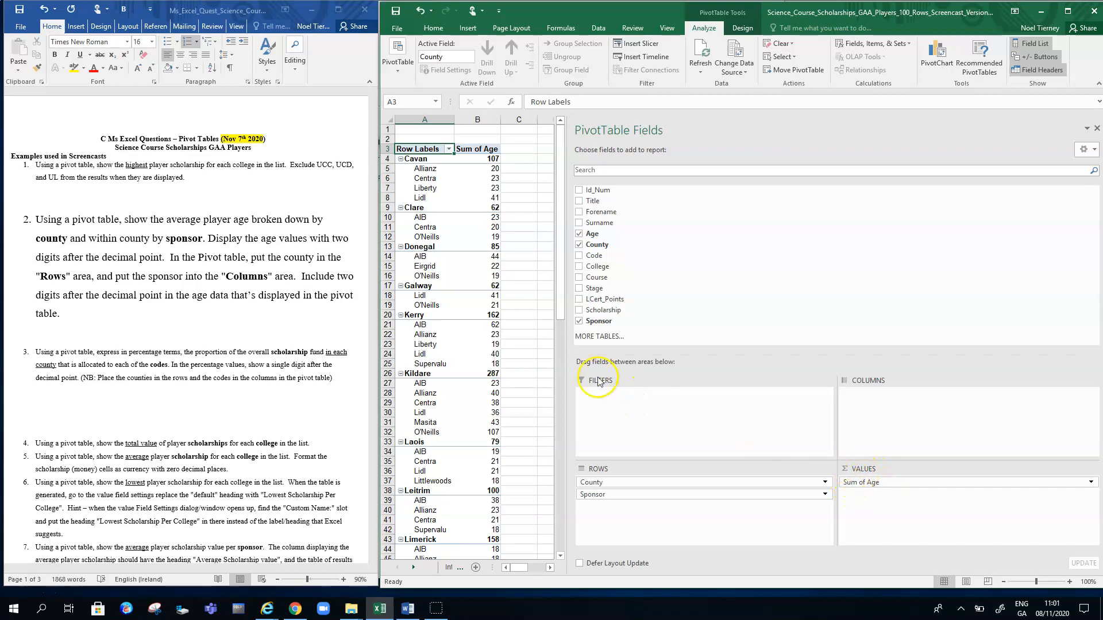
{"action": "mouse_move", "coordinate": [1089, 482]}
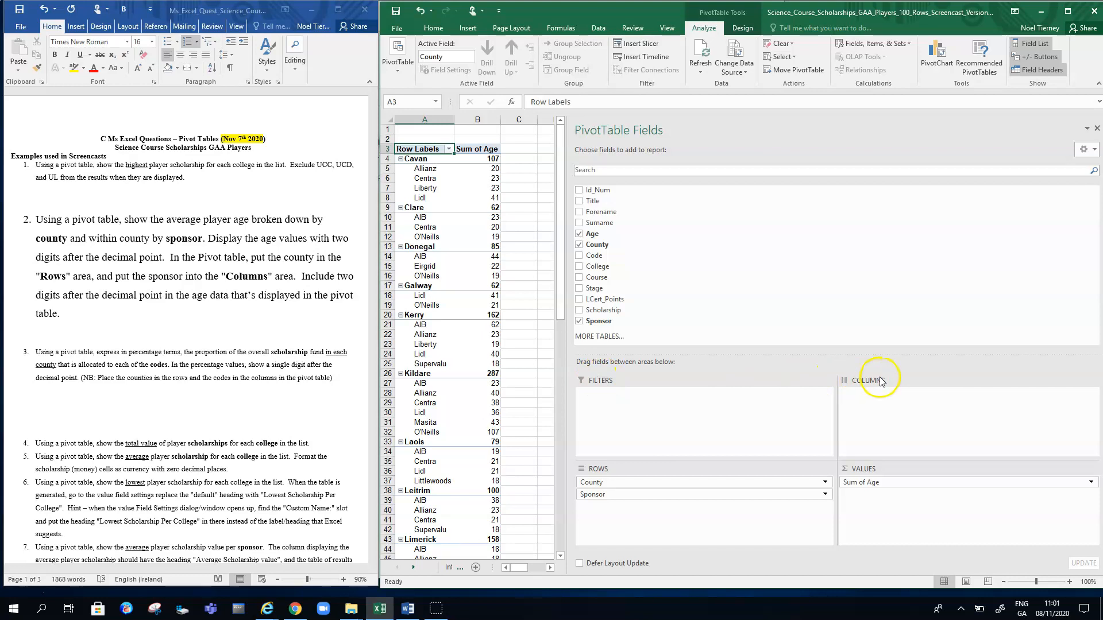
{"action": "mouse_move", "coordinate": [880, 473]}
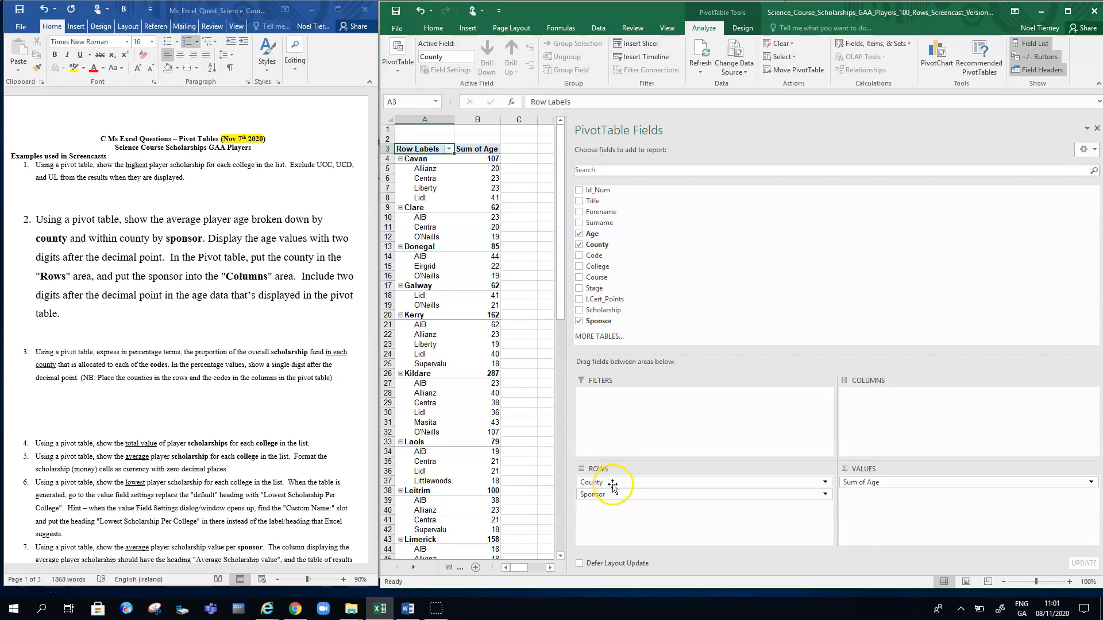
{"action": "mouse_move", "coordinate": [1044, 480]}
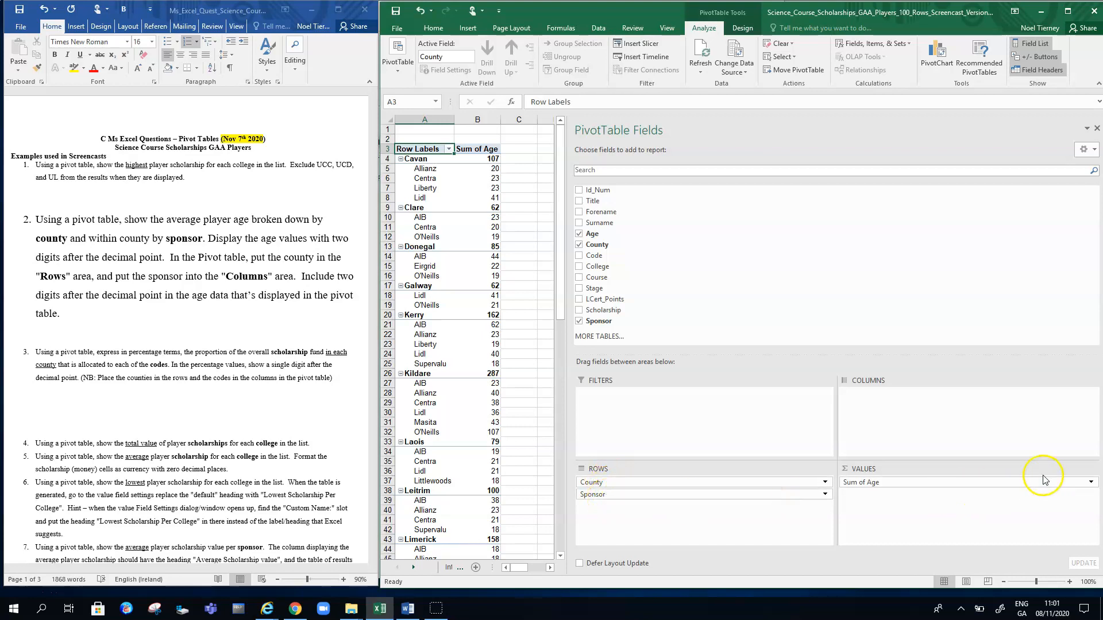
{"action": "mouse_move", "coordinate": [1084, 485]}
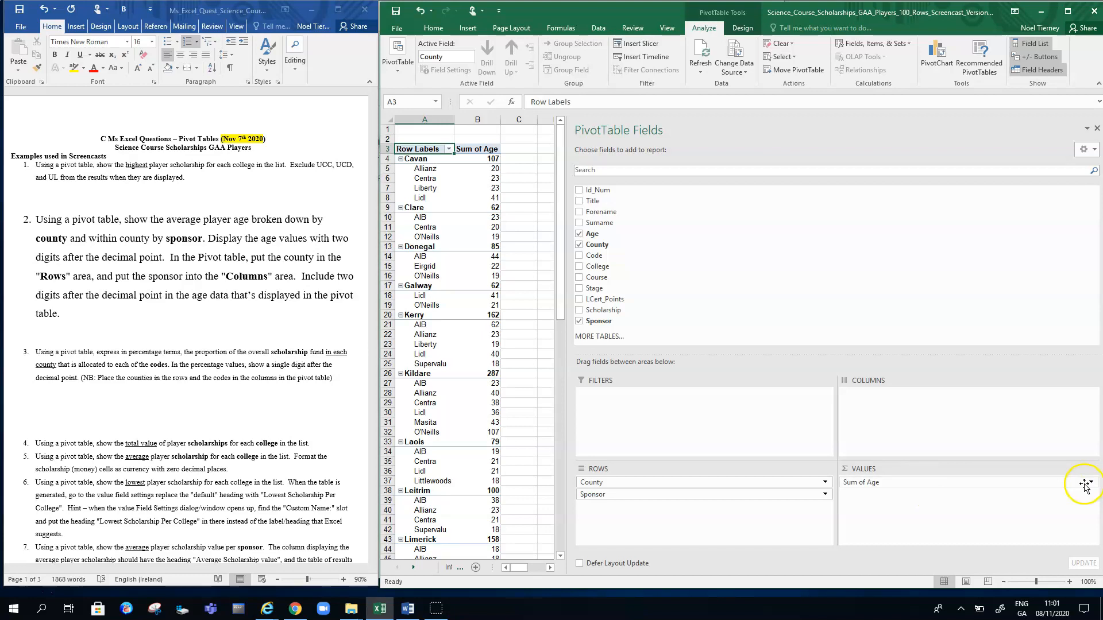
{"action": "left_click", "coordinate": [1089, 482]}
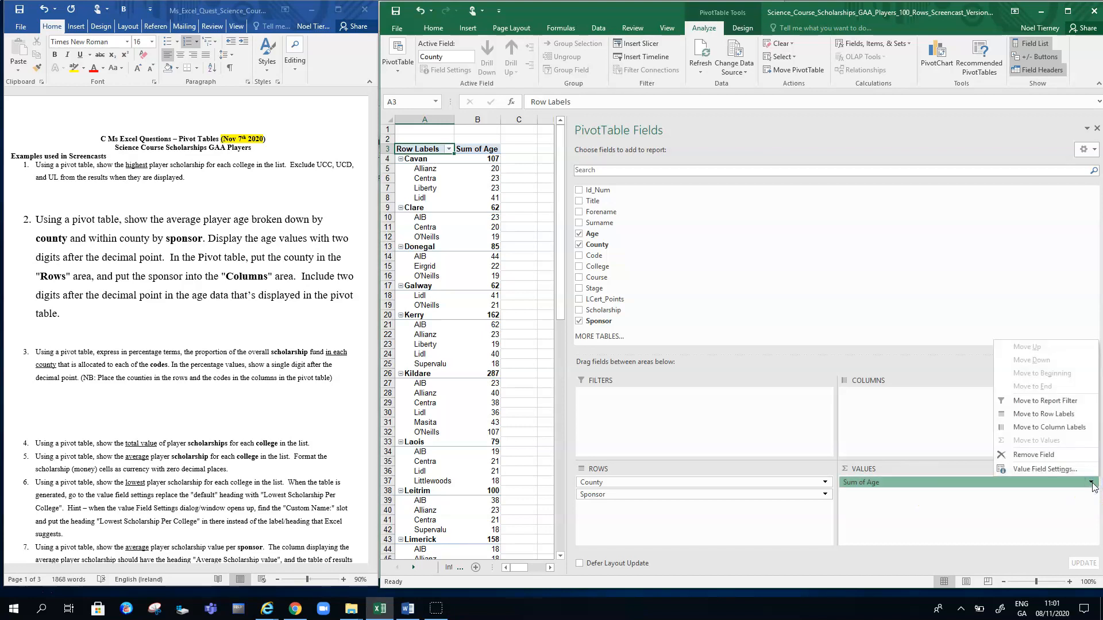
{"action": "left_click", "coordinate": [1044, 469]}
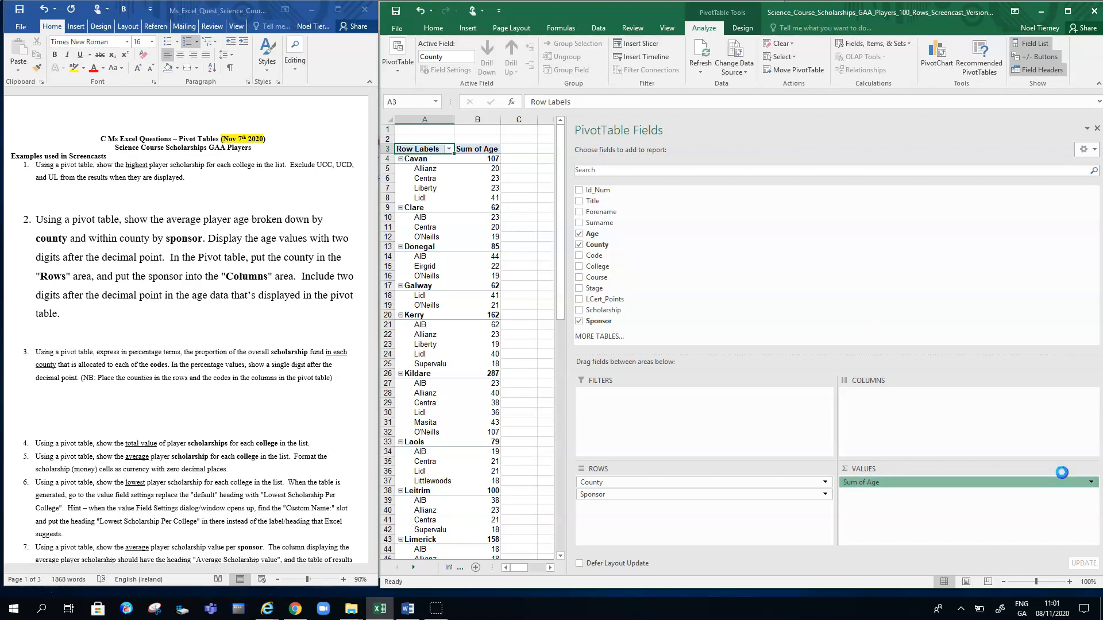
{"action": "left_click", "coordinate": [860, 482]}
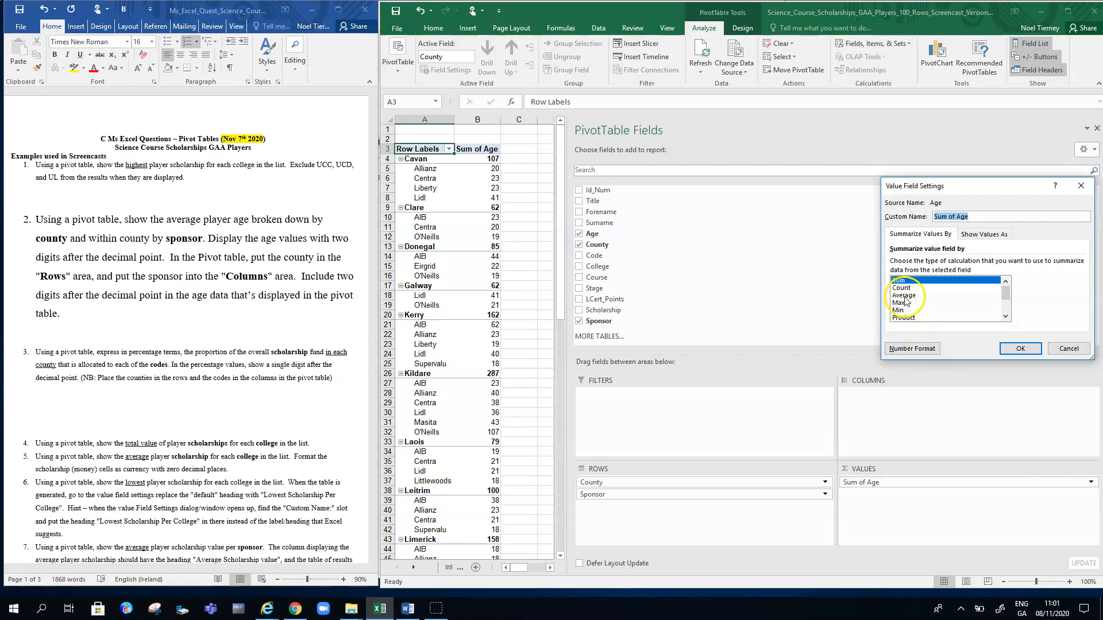
{"action": "left_click", "coordinate": [902, 294]}
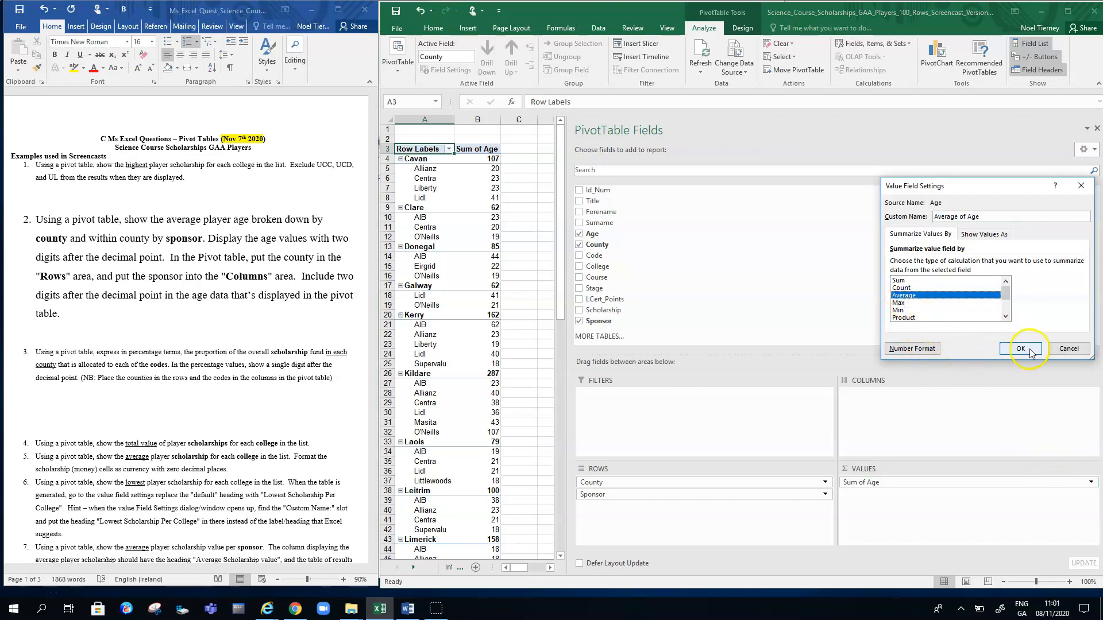
{"action": "left_click", "coordinate": [1021, 348]}
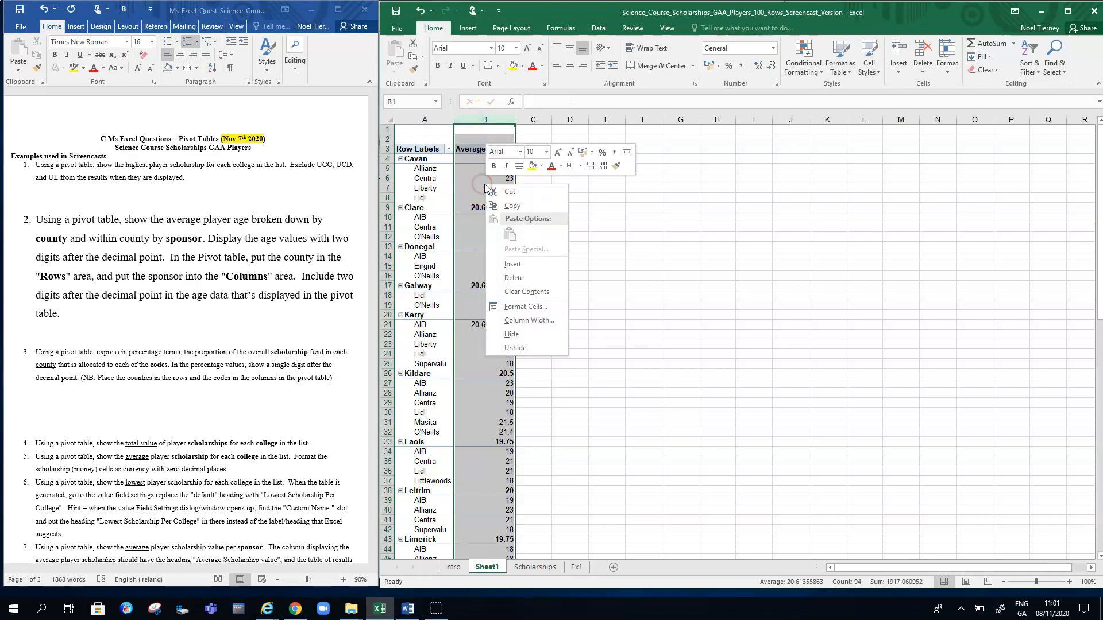
- Format the Average of Age values as Number with 2 decimal places
{"action": "left_click", "coordinate": [527, 304]}
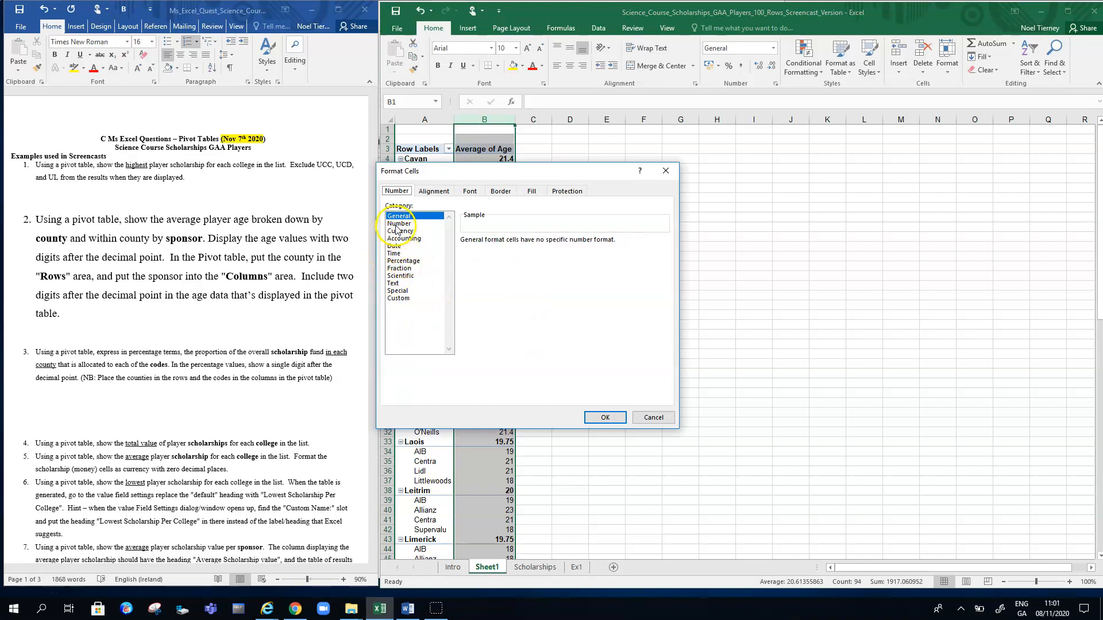
{"action": "left_click", "coordinate": [399, 223]}
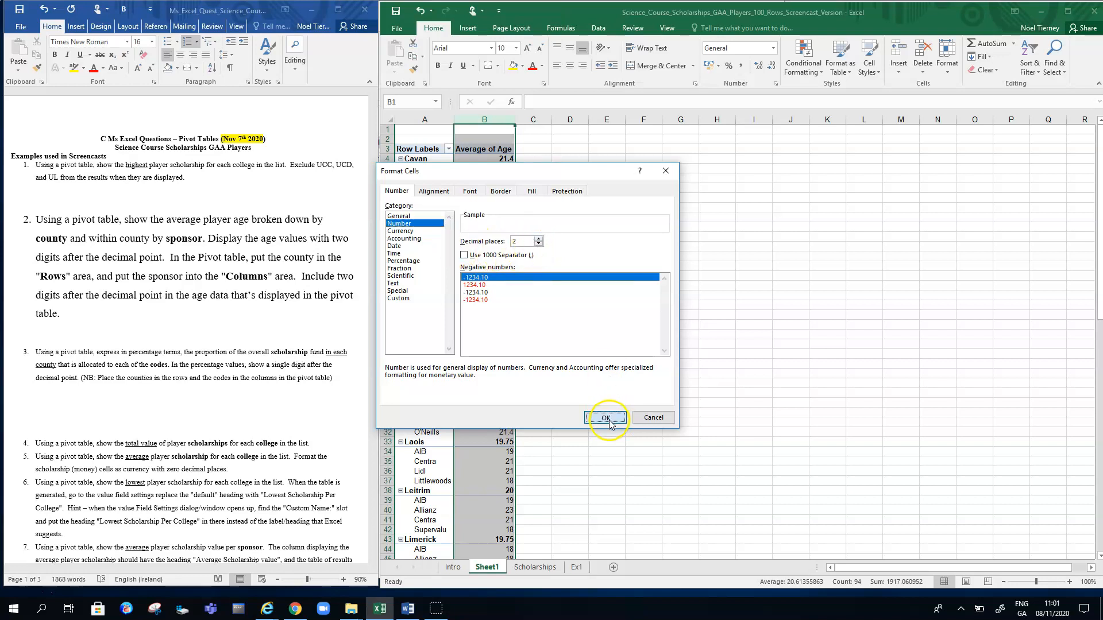
{"action": "left_click", "coordinate": [605, 418]}
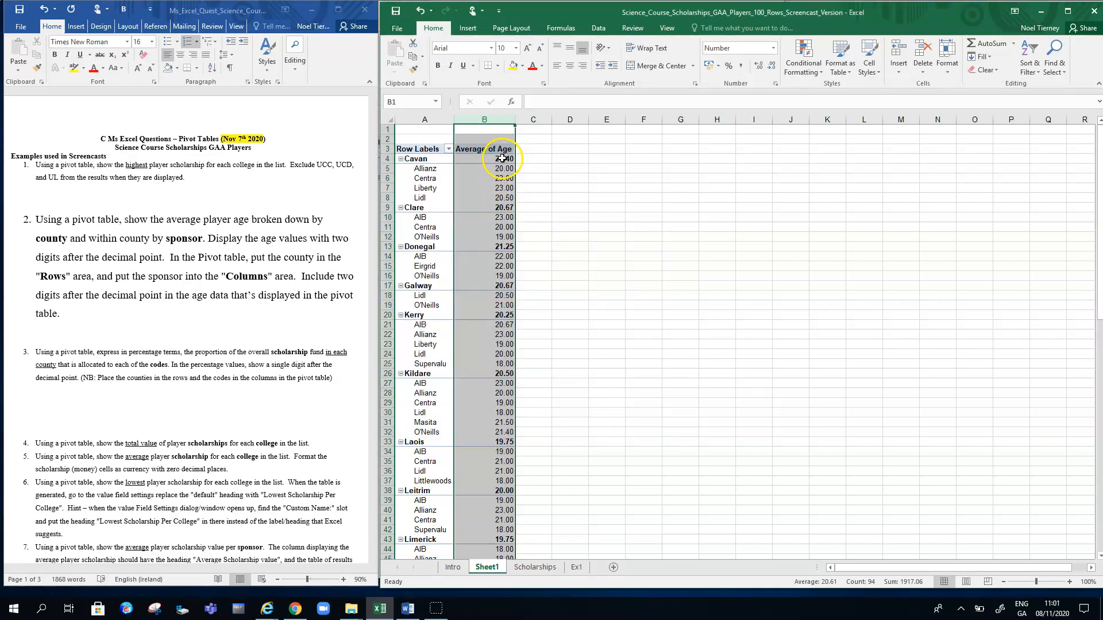
{"action": "mouse_move", "coordinate": [877, 186]}
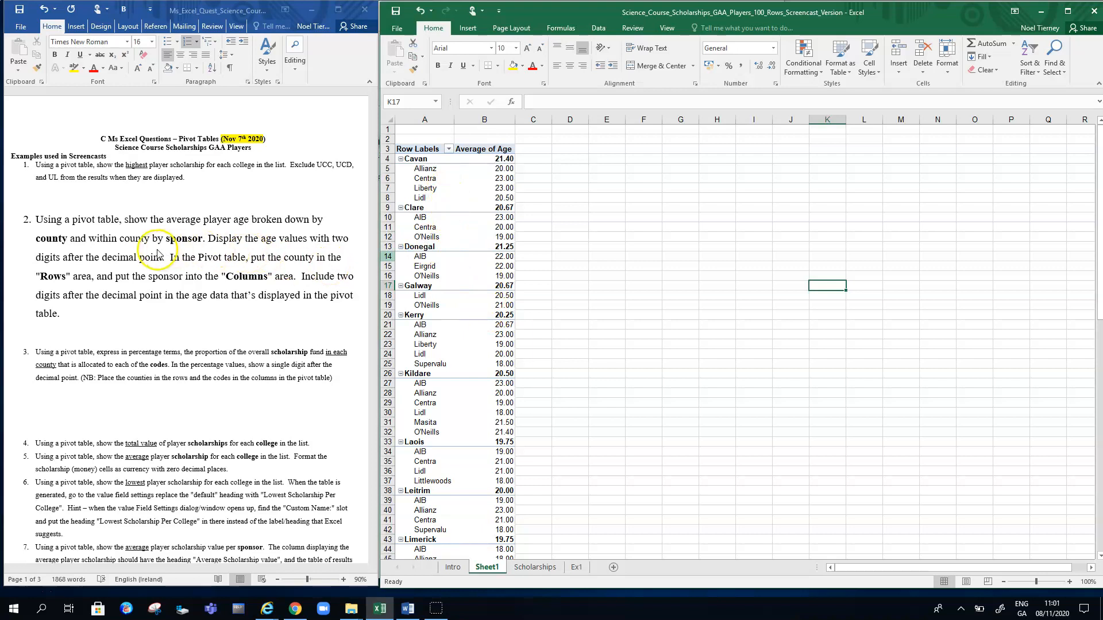
{"action": "mouse_move", "coordinate": [203, 266]}
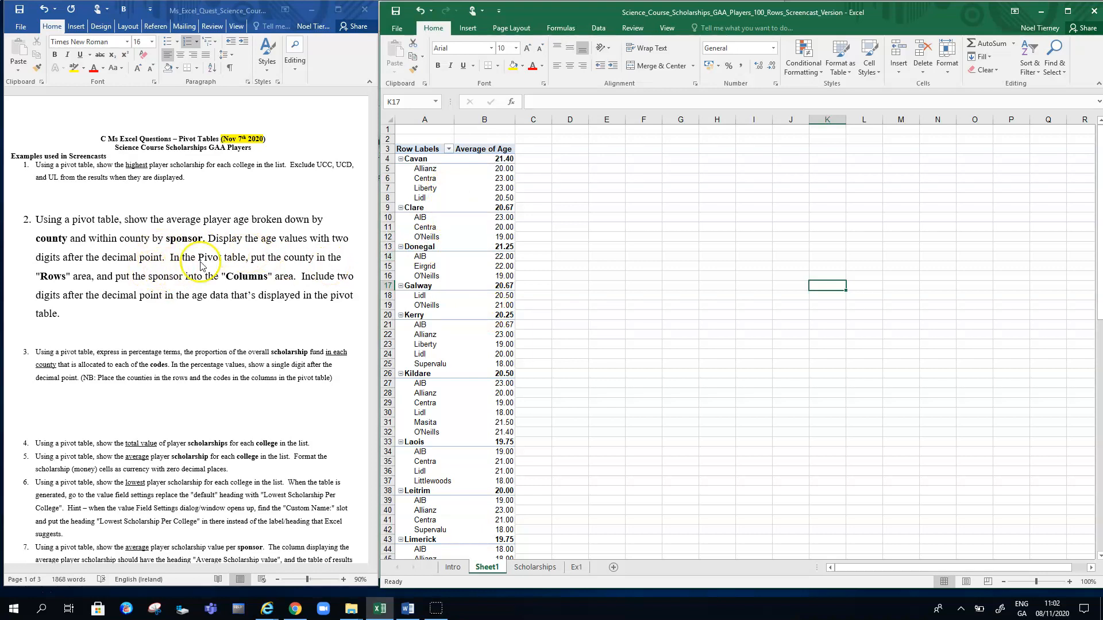
{"action": "mouse_move", "coordinate": [289, 263]}
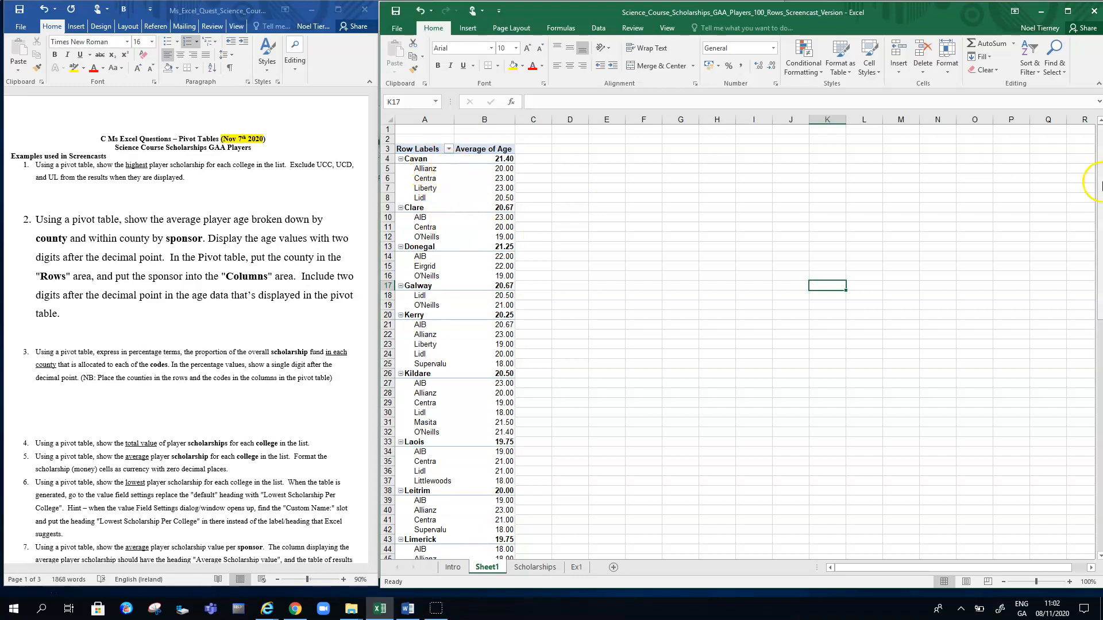
{"action": "scroll", "scroll_direction": "down", "scroll_amount": 3}
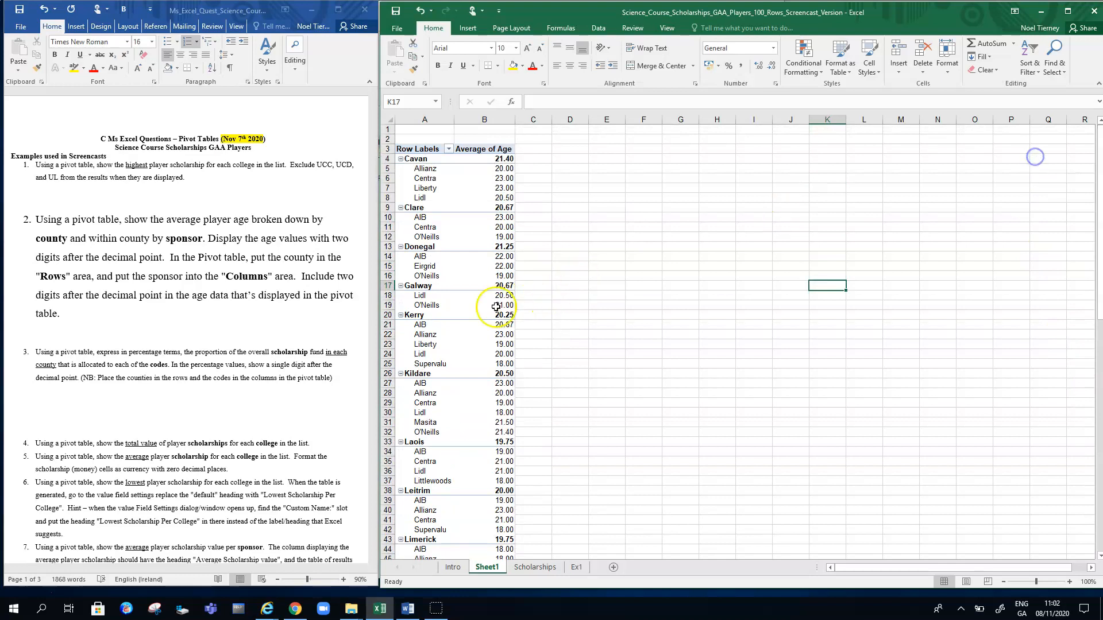
- Bring back the PivotTable Fields list by selecting a cell inside the pivot table
{"action": "left_click", "coordinate": [424, 305]}
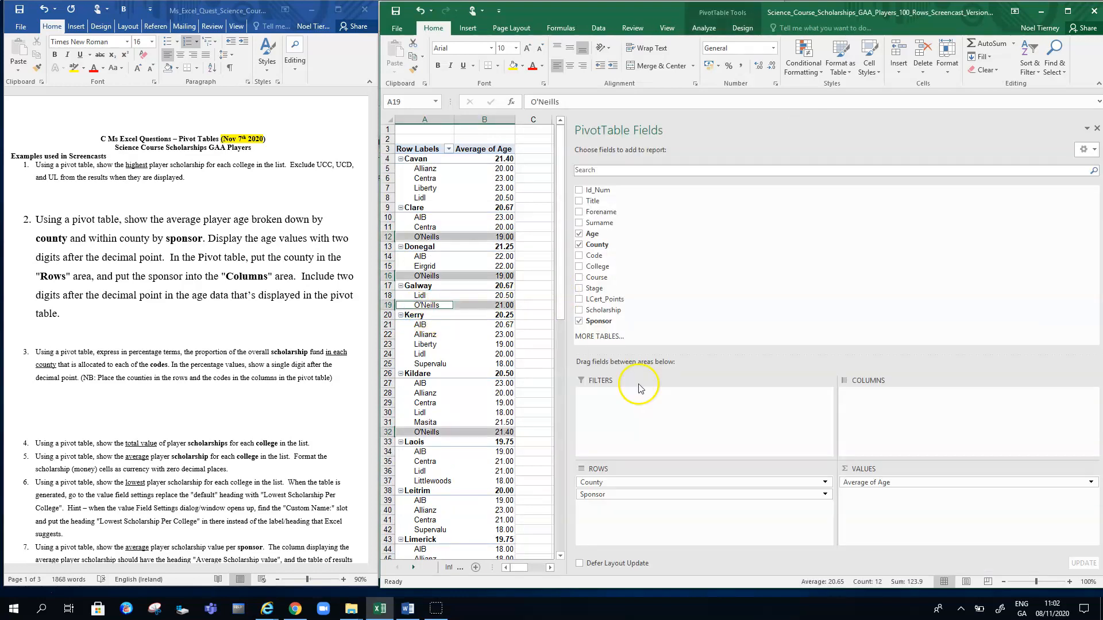
{"action": "mouse_move", "coordinate": [609, 471]}
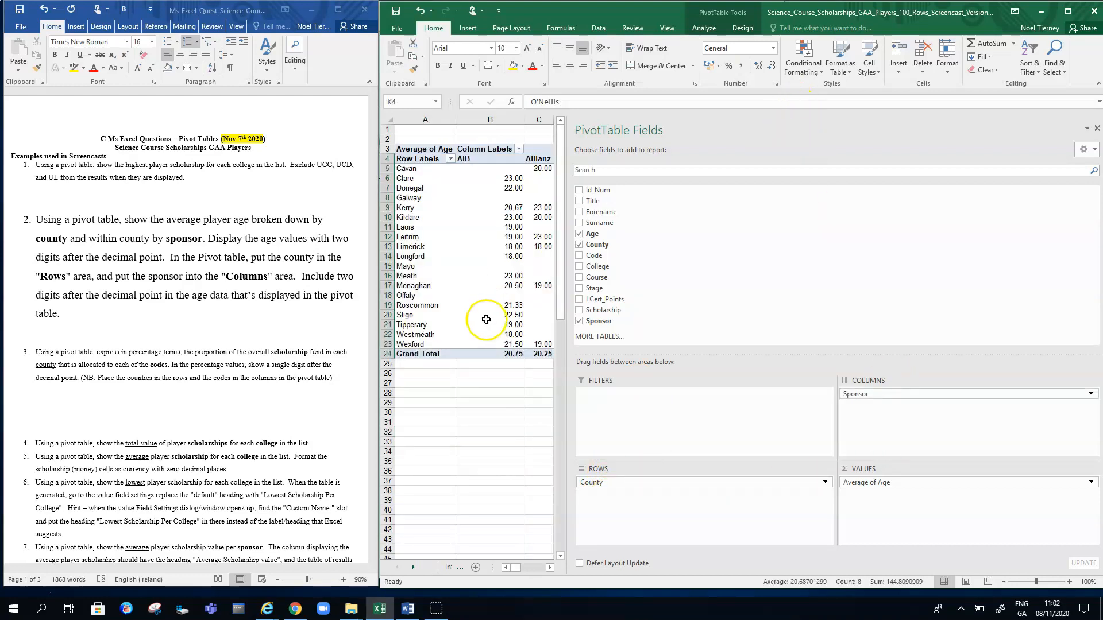
{"action": "mouse_move", "coordinate": [563, 359]}
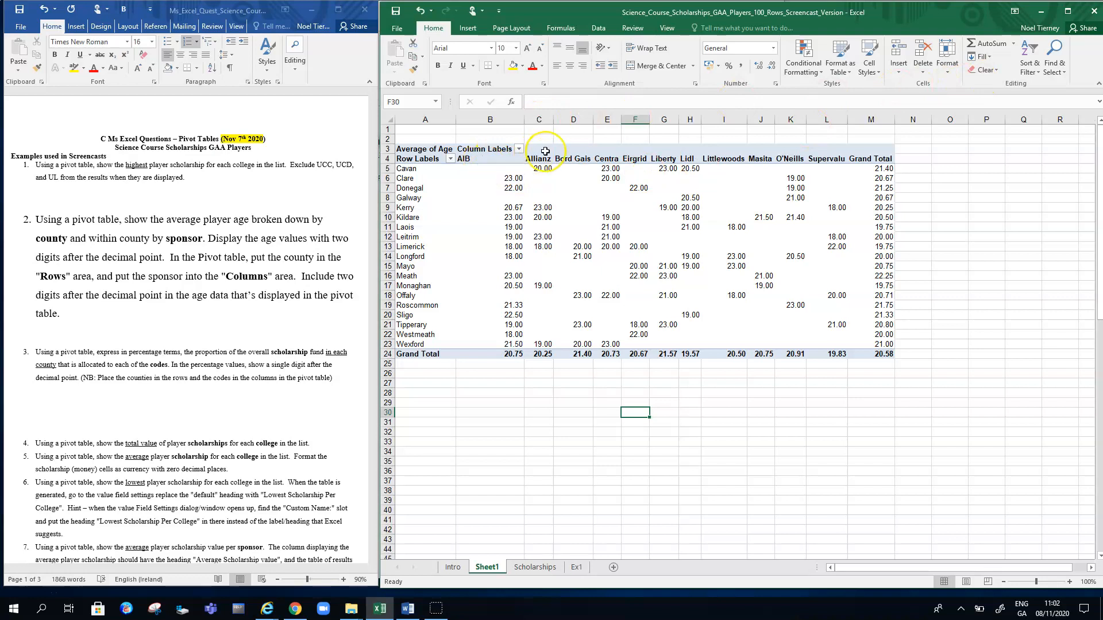
{"action": "mouse_move", "coordinate": [762, 153]}
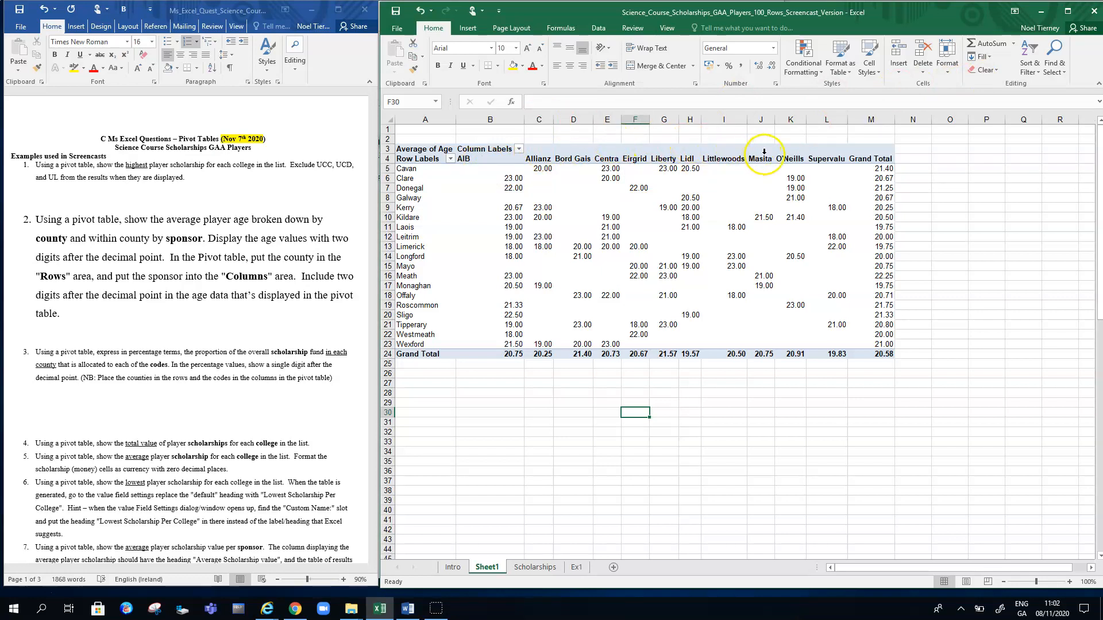
{"action": "mouse_move", "coordinate": [644, 193]}
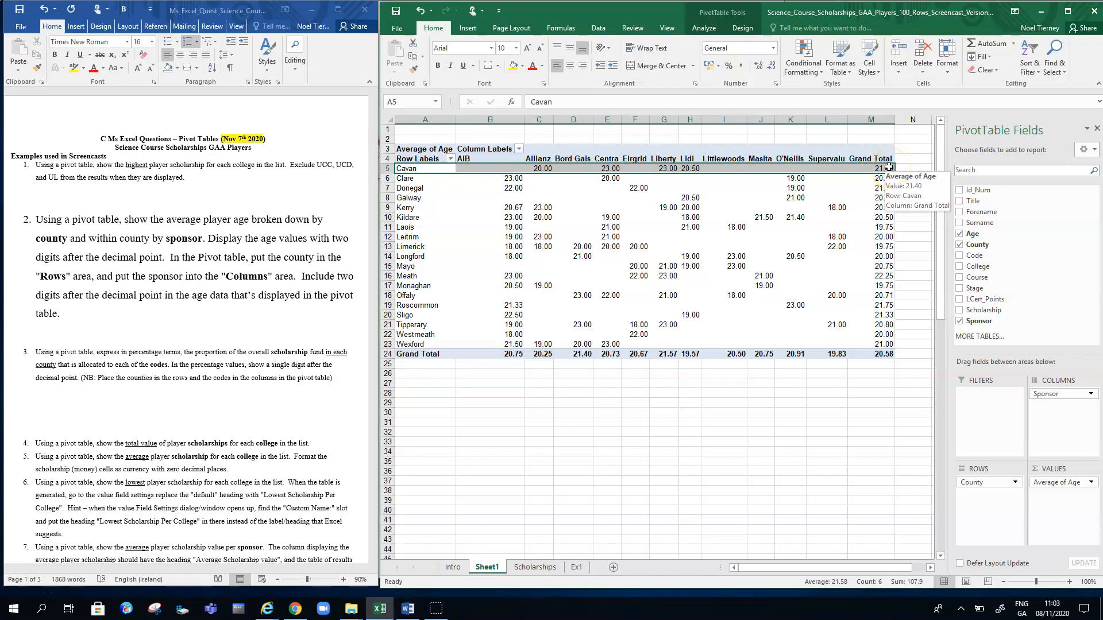
{"action": "mouse_move", "coordinate": [885, 168]}
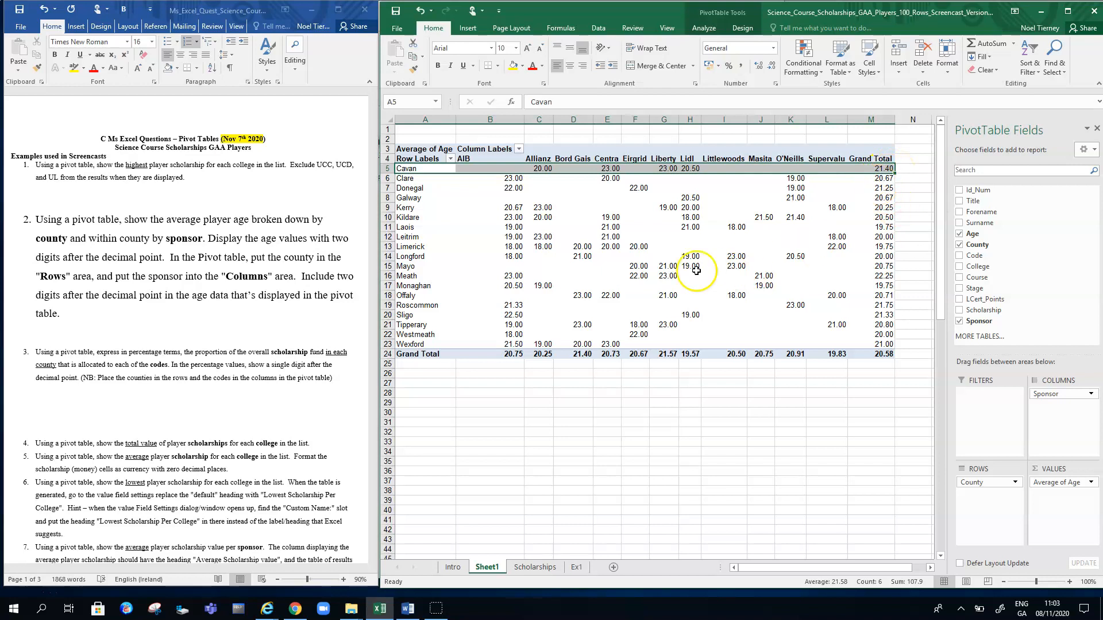
- Select an Average of Age value to check its two-decimal Number format
{"action": "left_click", "coordinate": [664, 295]}
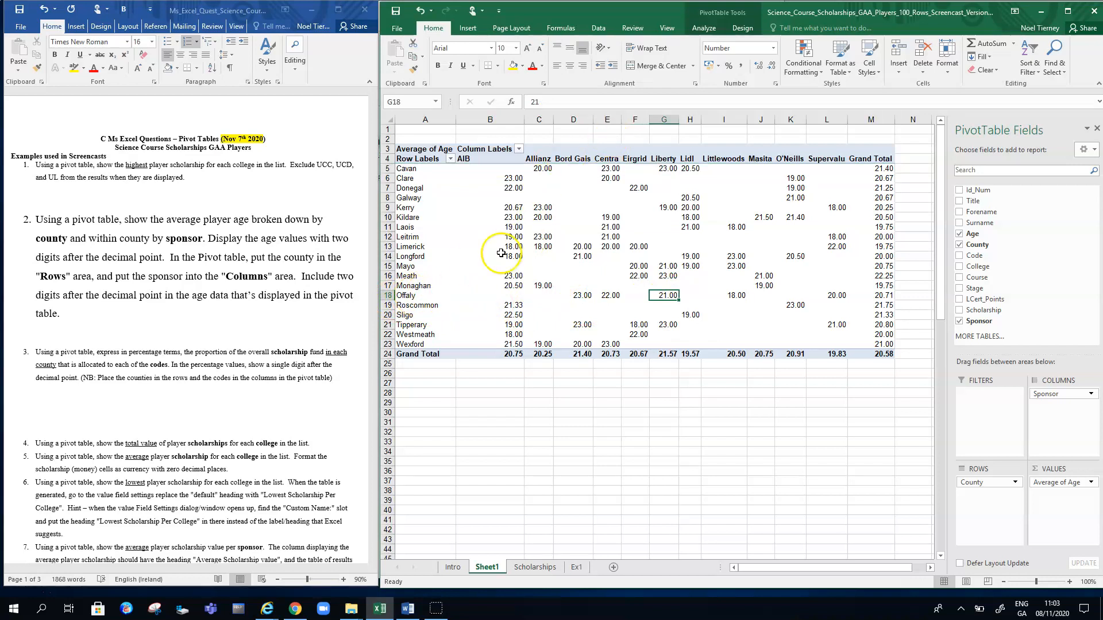
{"action": "mouse_move", "coordinate": [672, 223]}
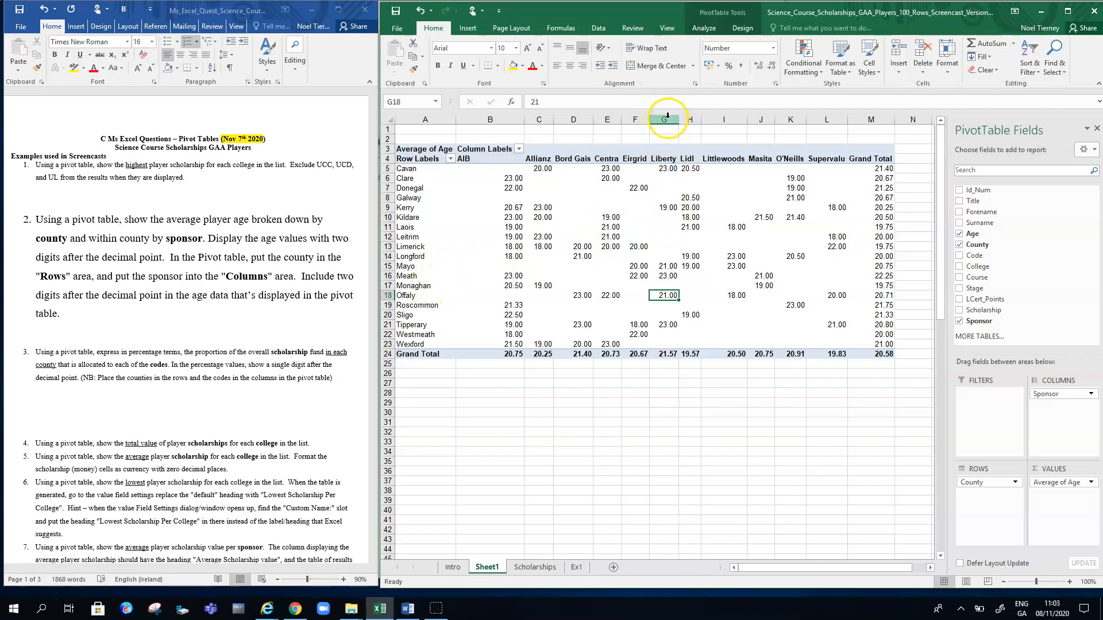
{"action": "mouse_move", "coordinate": [707, 391]}
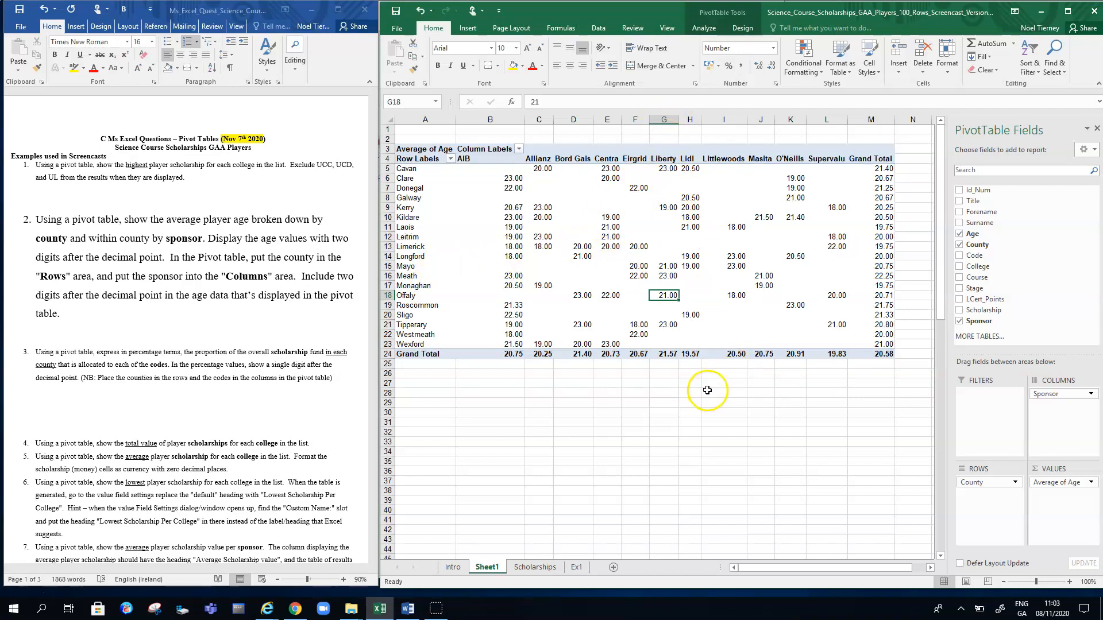
{"action": "mouse_move", "coordinate": [692, 369]}
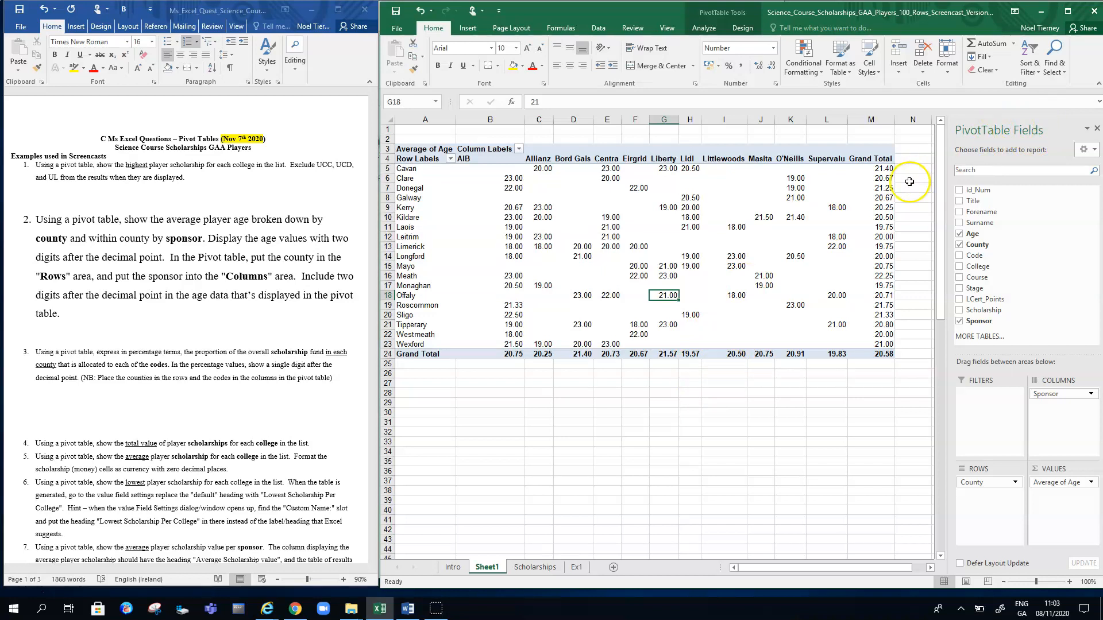
{"action": "mouse_move", "coordinate": [943, 254]}
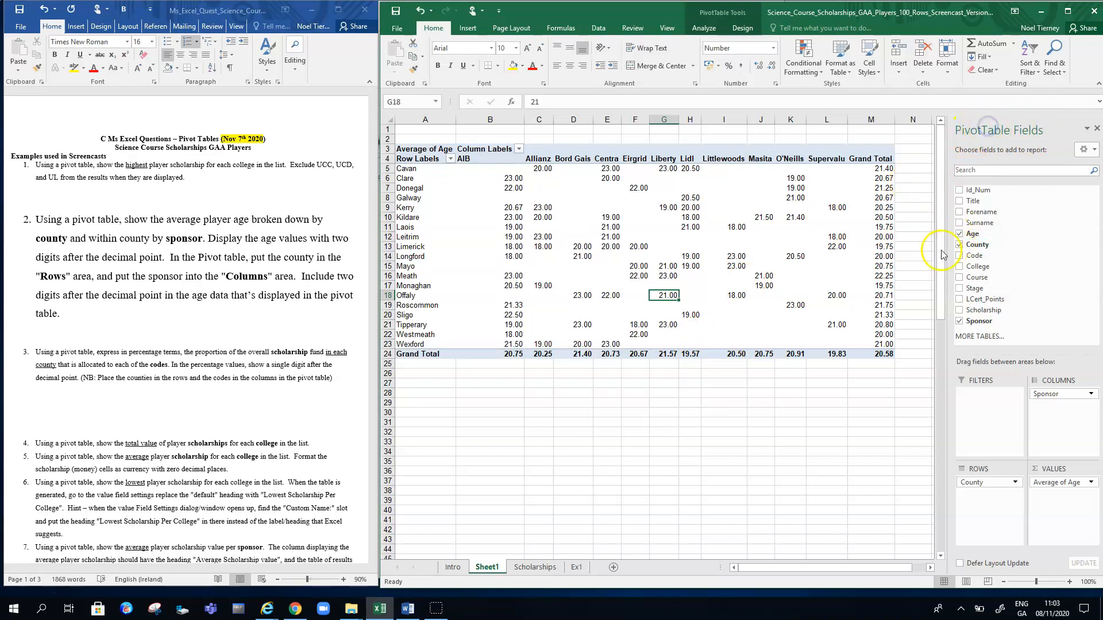
{"action": "mouse_move", "coordinate": [943, 414]}
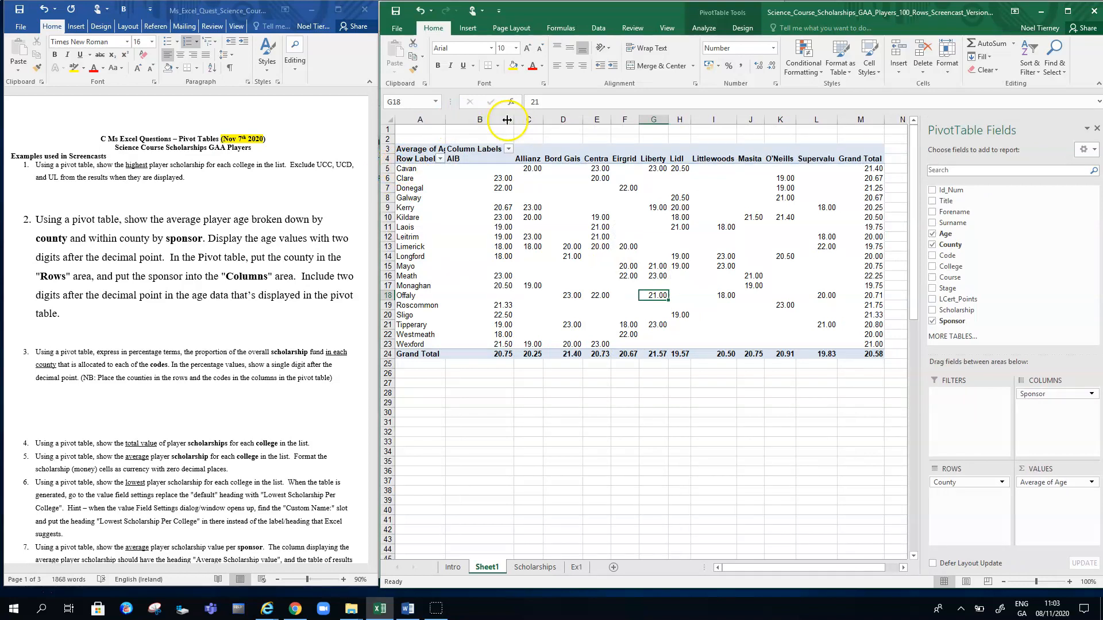
- Widen the row labels column and move Sponsor into the Rows area
{"action": "left_click_drag", "start_coordinate": [506, 119], "coordinate": [503, 125]}
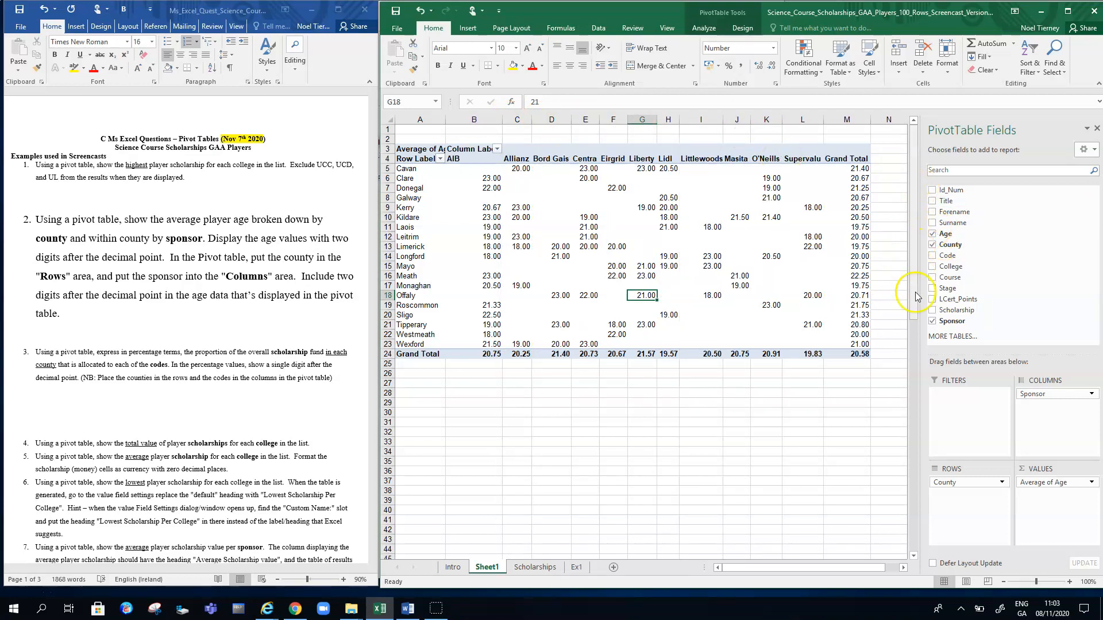
{"action": "mouse_move", "coordinate": [921, 354]}
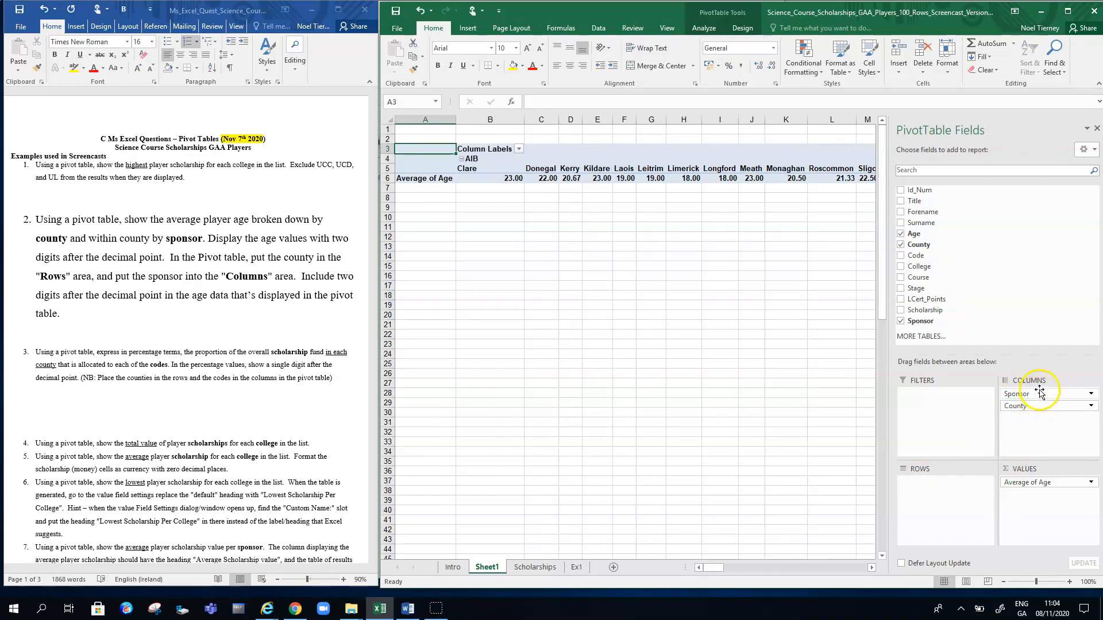
{"action": "left_click_drag", "start_coordinate": [1040, 393], "coordinate": [950, 499]}
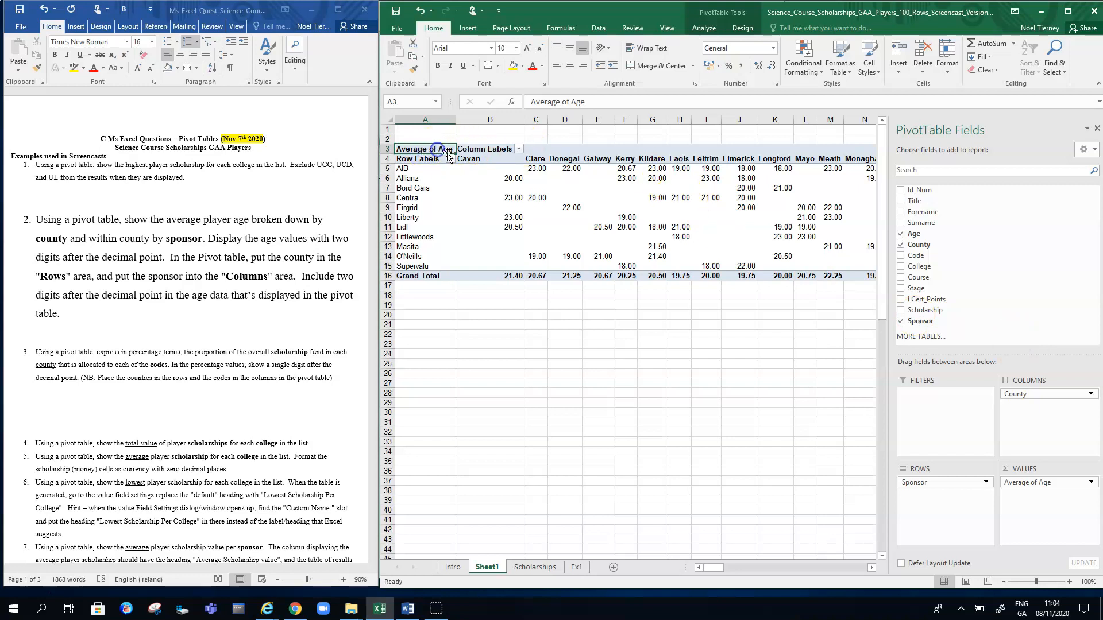
{"action": "left_click", "coordinate": [484, 149]}
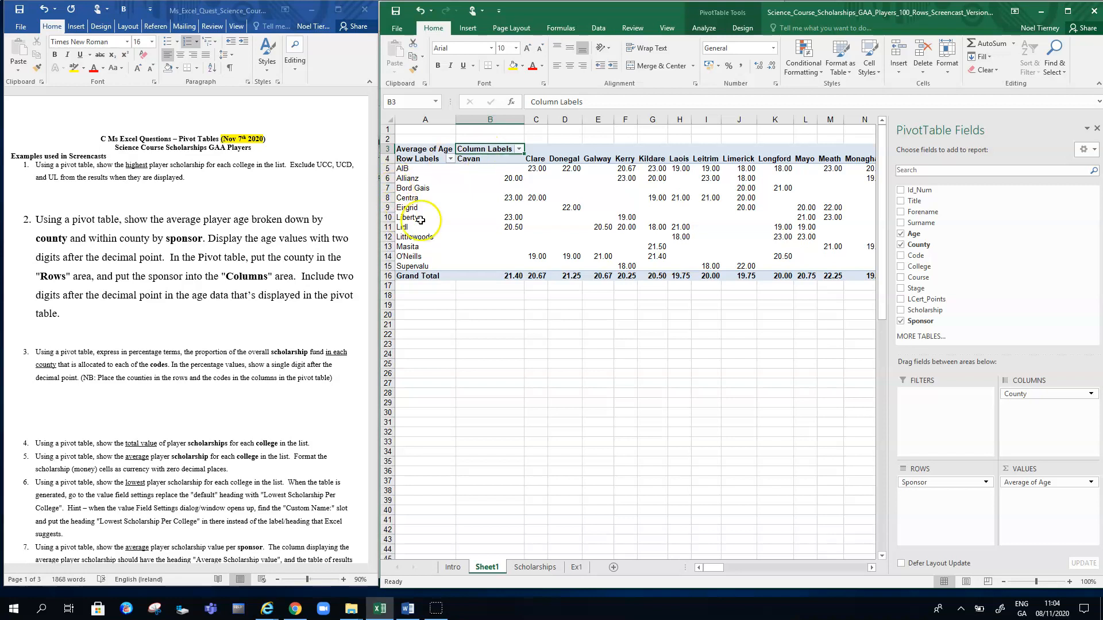
{"action": "left_click", "coordinate": [425, 159]}
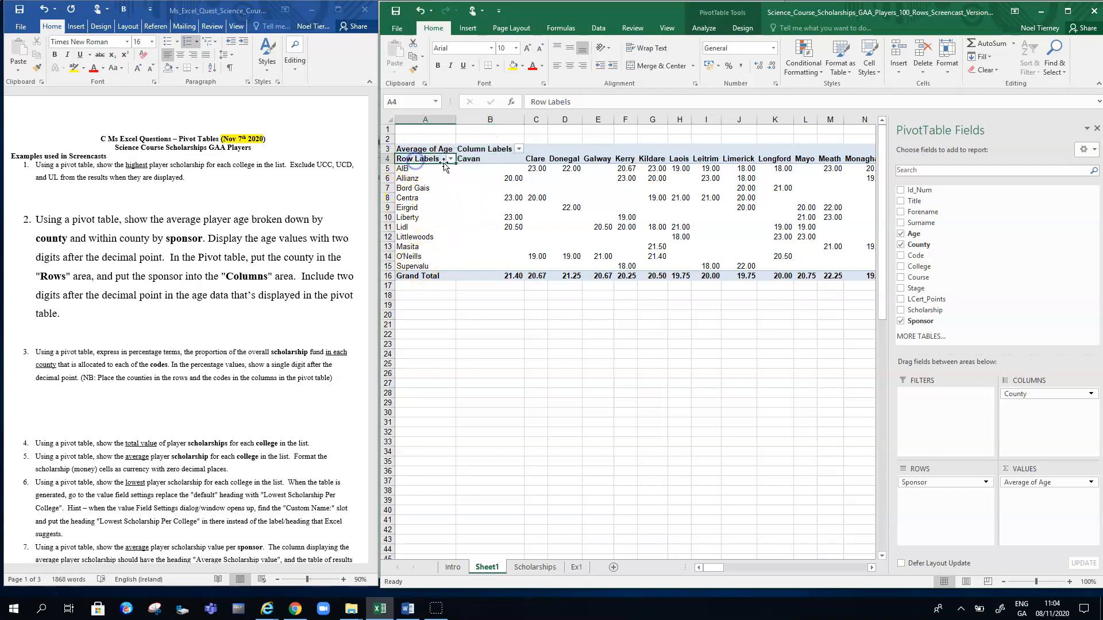
{"action": "left_click", "coordinate": [449, 159]}
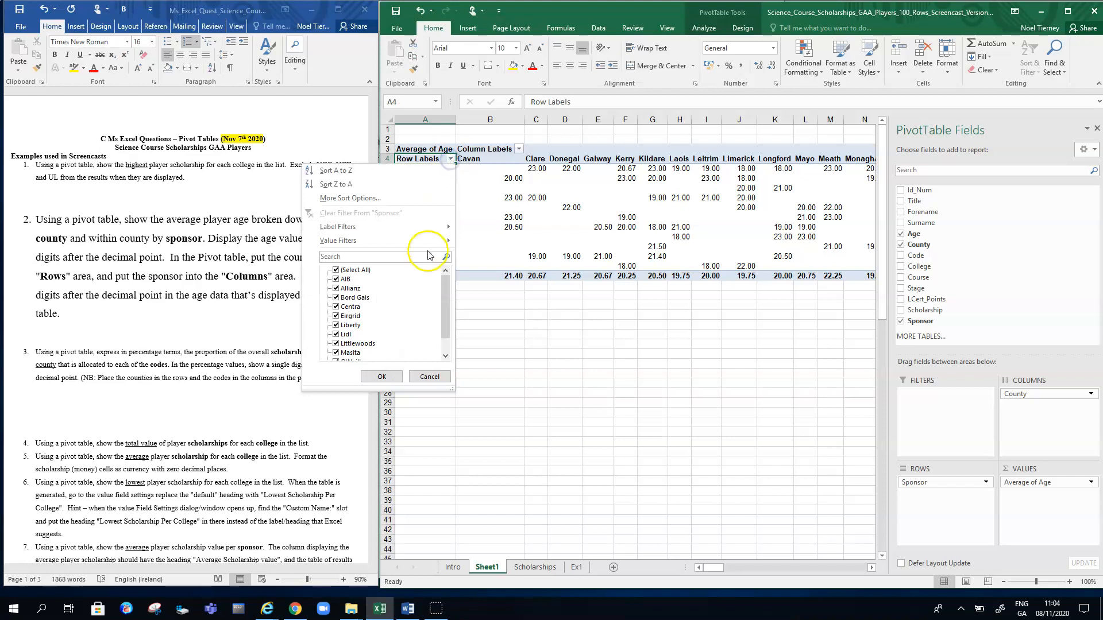
{"action": "scroll", "scroll_direction": "down", "scroll_amount": 3}
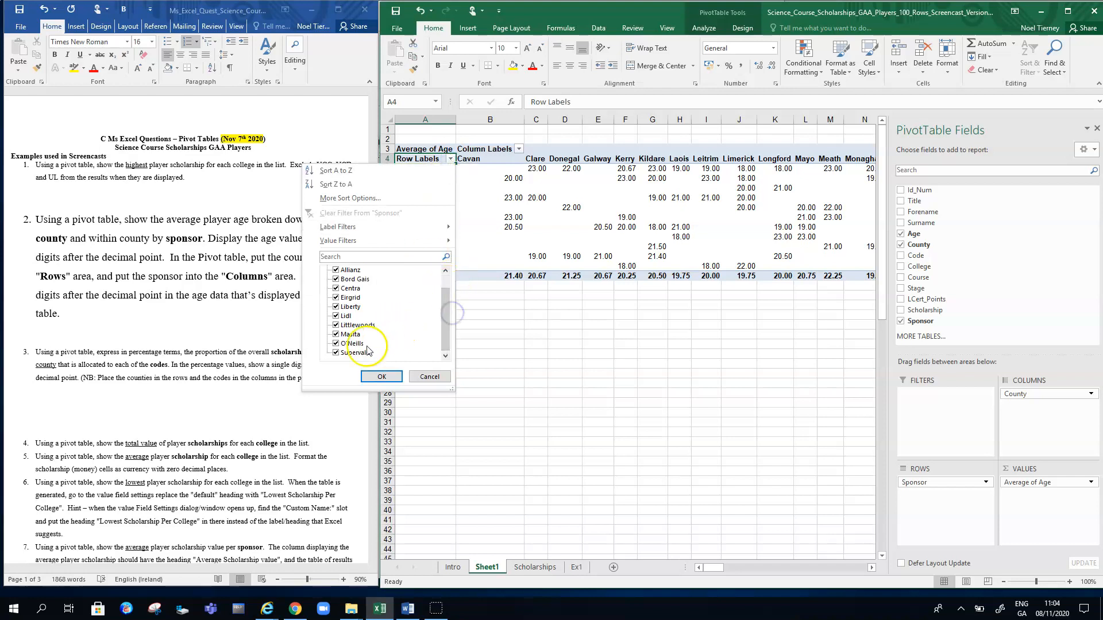
{"action": "left_click", "coordinate": [382, 377]}
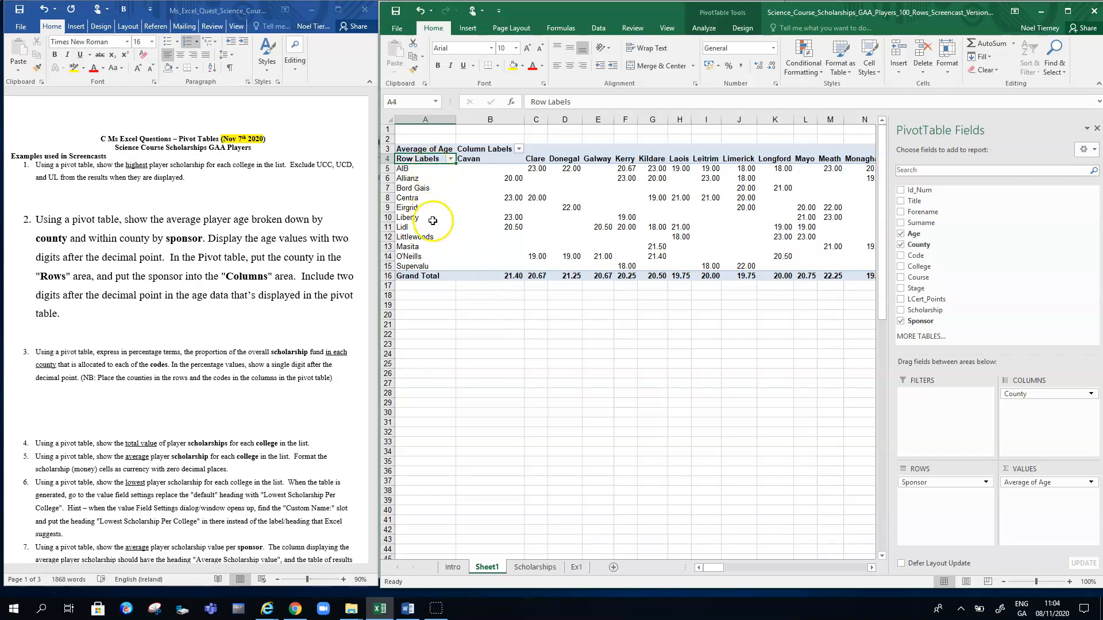
{"action": "mouse_move", "coordinate": [412, 239]}
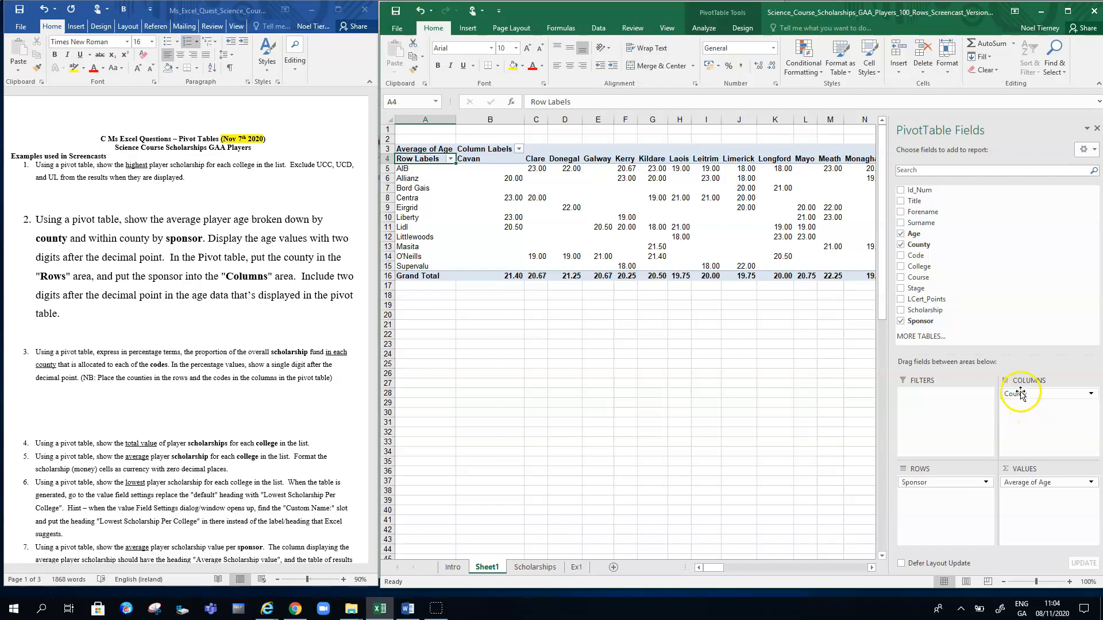
{"action": "left_click_drag", "start_coordinate": [1021, 393], "coordinate": [942, 494]}
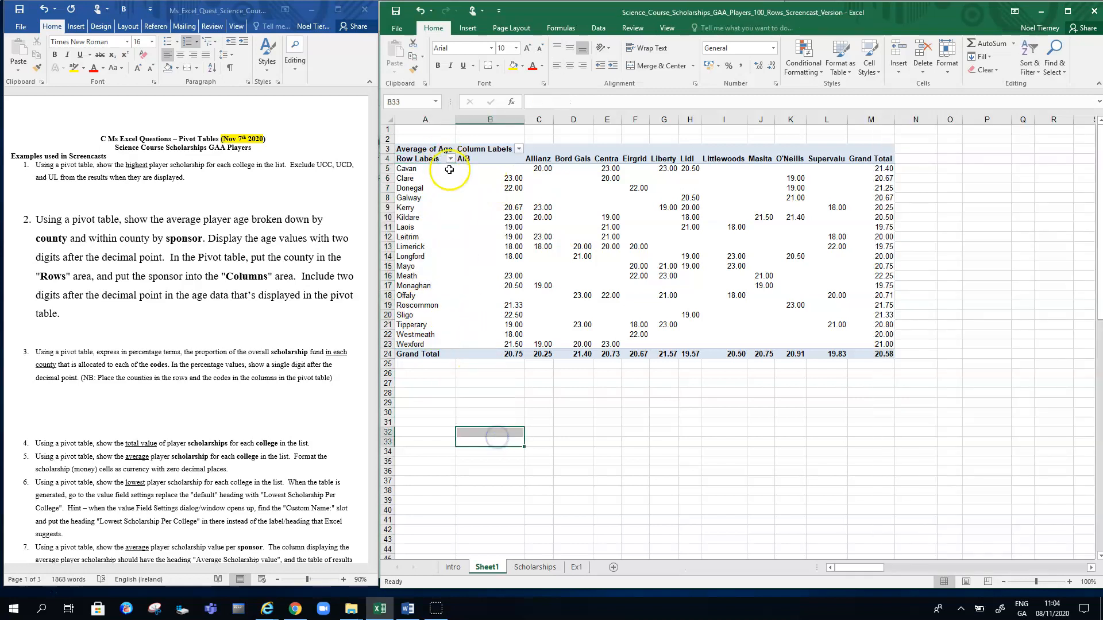
- Filter Westmeath and Wexford out of the county row labels
{"action": "left_click", "coordinate": [450, 159]}
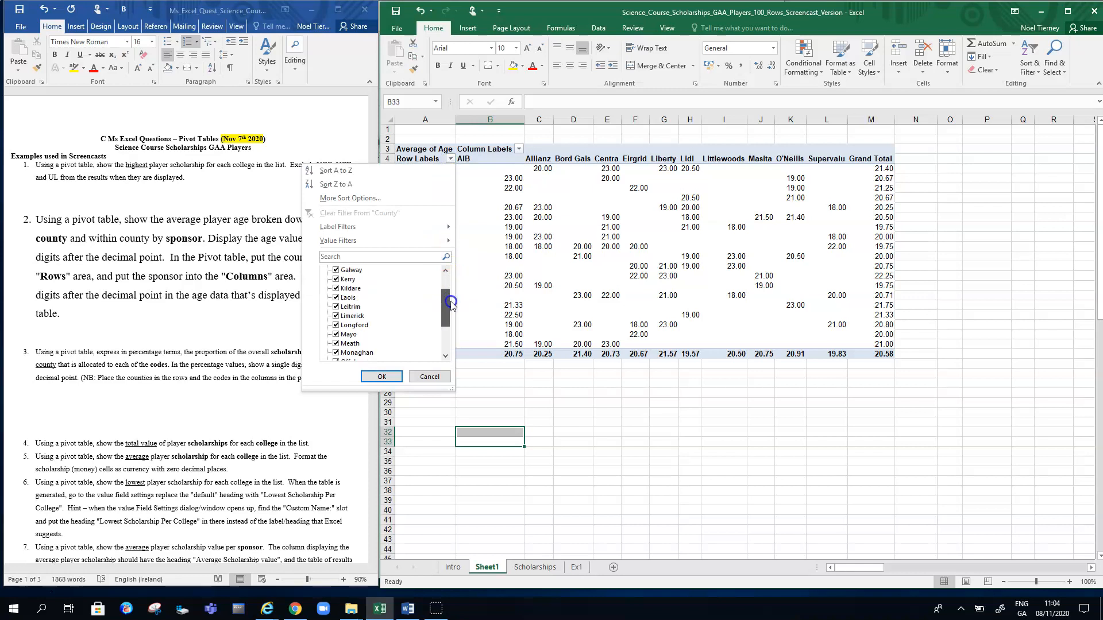
{"action": "scroll", "scroll_direction": "down", "scroll_amount": 3}
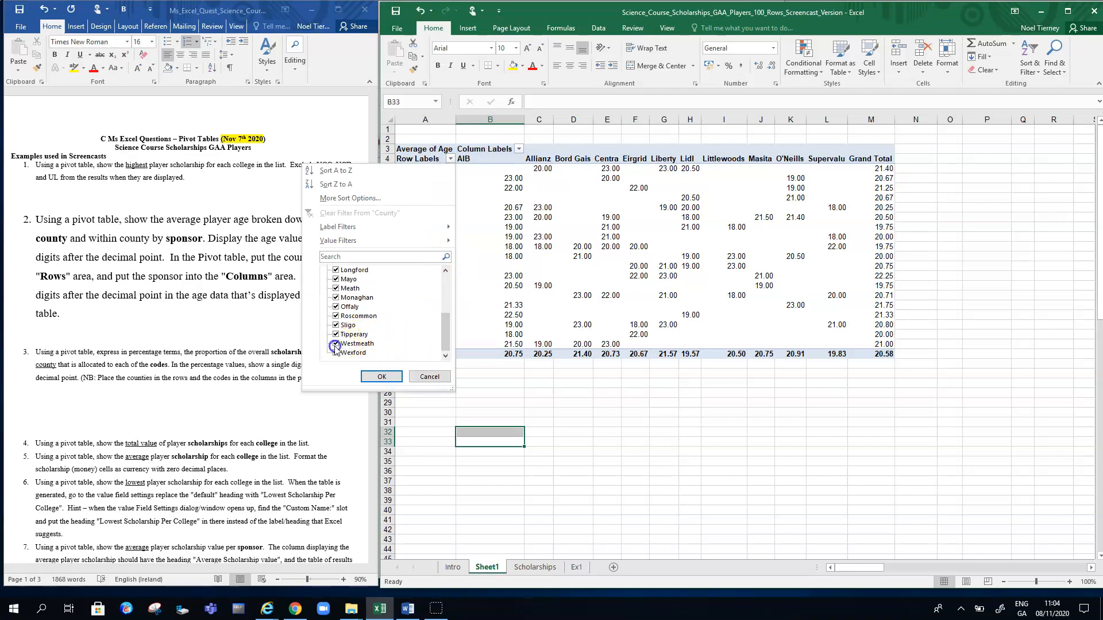
{"action": "left_click", "coordinate": [380, 377]}
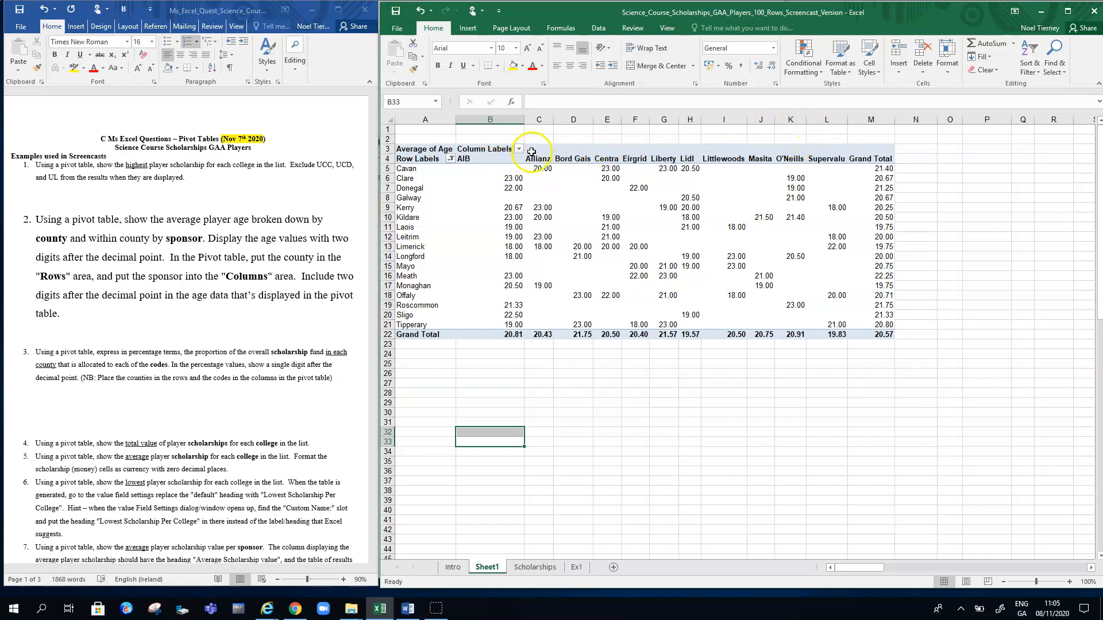
- Exclude O'Neills and Supervalu through the Column Labels sponsor filter
{"action": "left_click", "coordinate": [520, 148]}
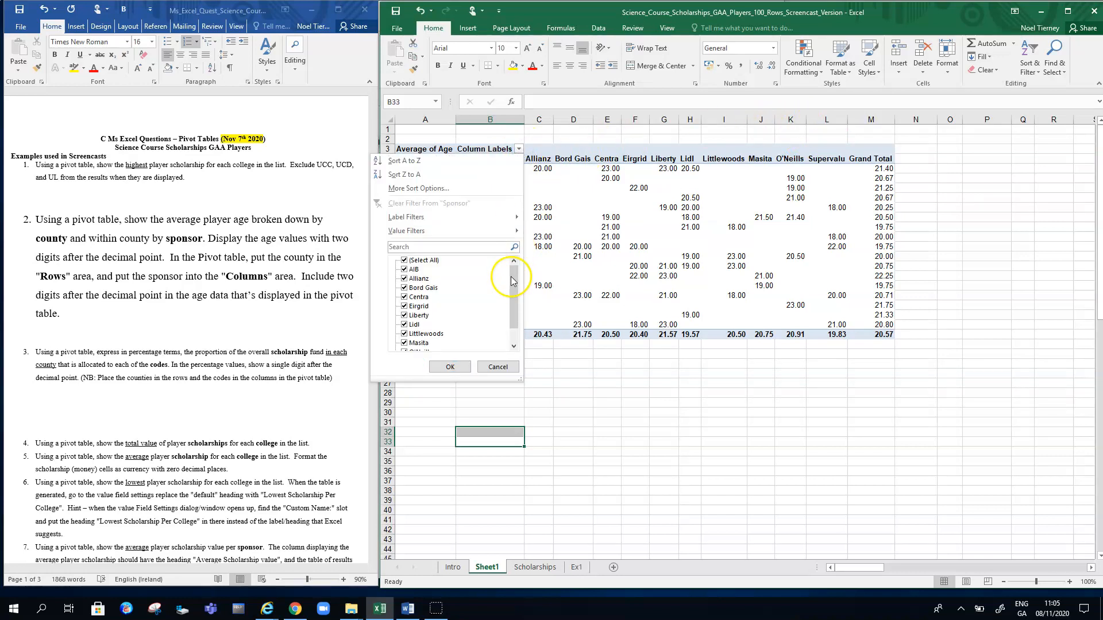
{"action": "scroll", "scroll_direction": "down", "scroll_amount": 3}
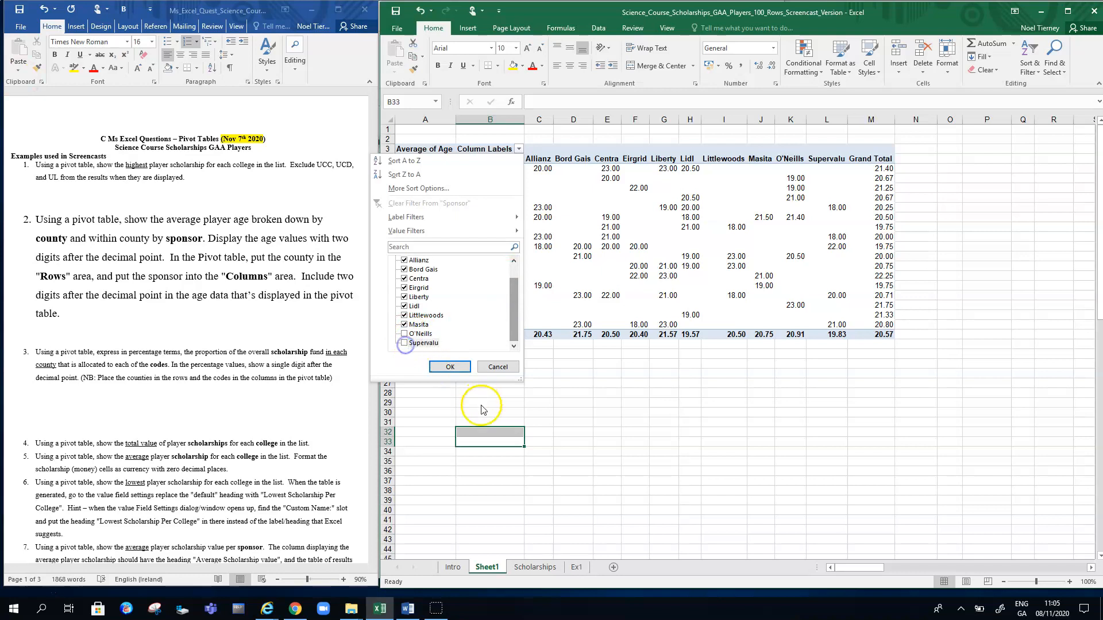
{"action": "left_click", "coordinate": [449, 366]}
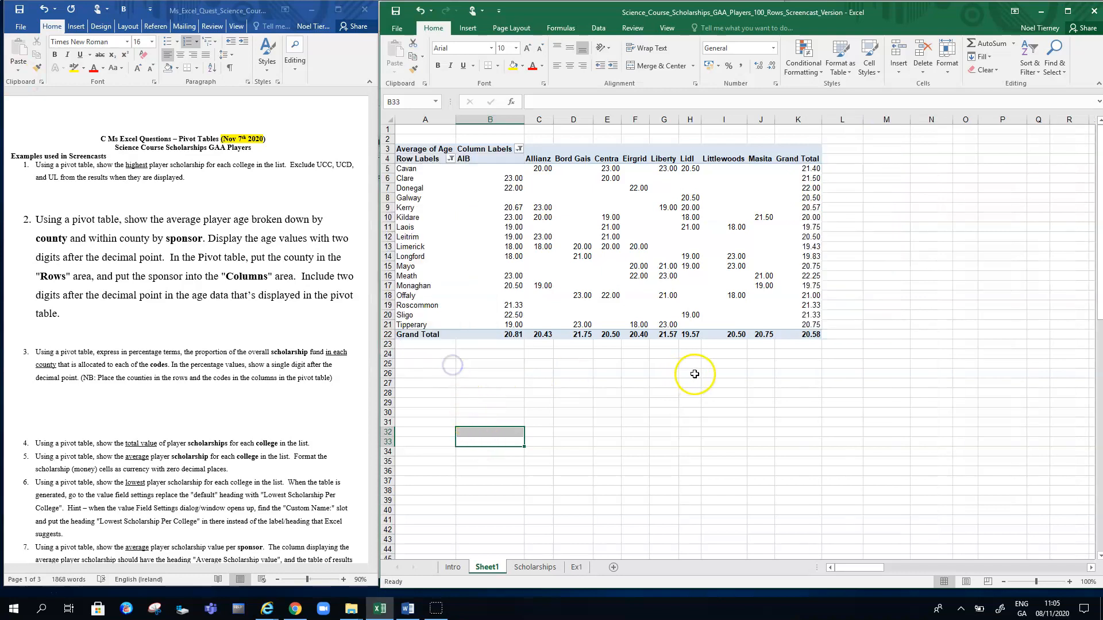
{"action": "left_click", "coordinate": [689, 373]}
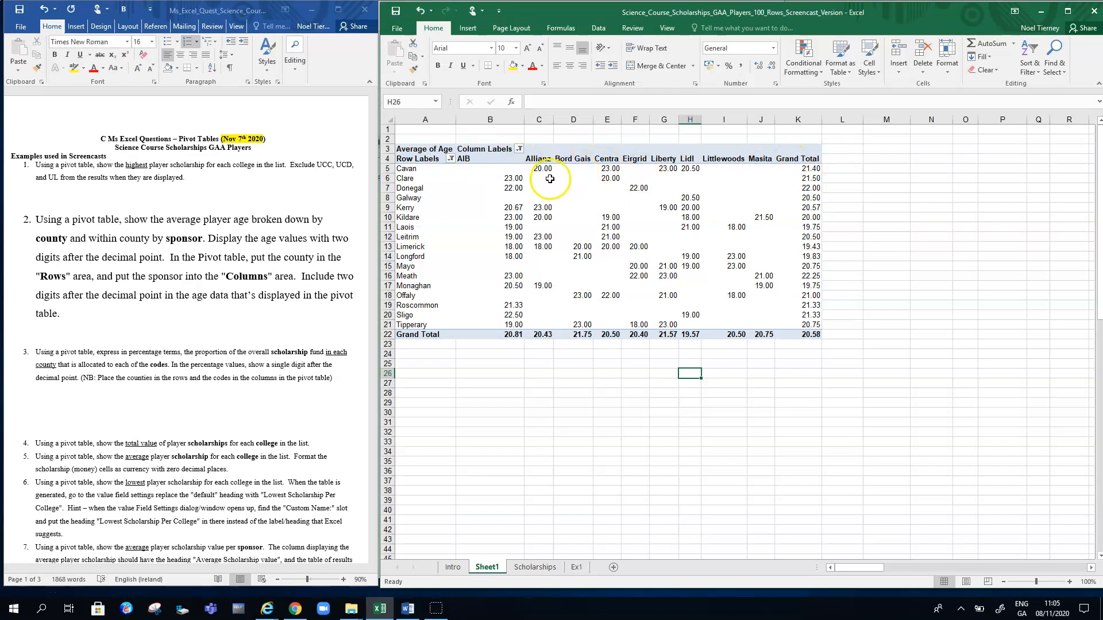
{"action": "mouse_move", "coordinate": [498, 164]}
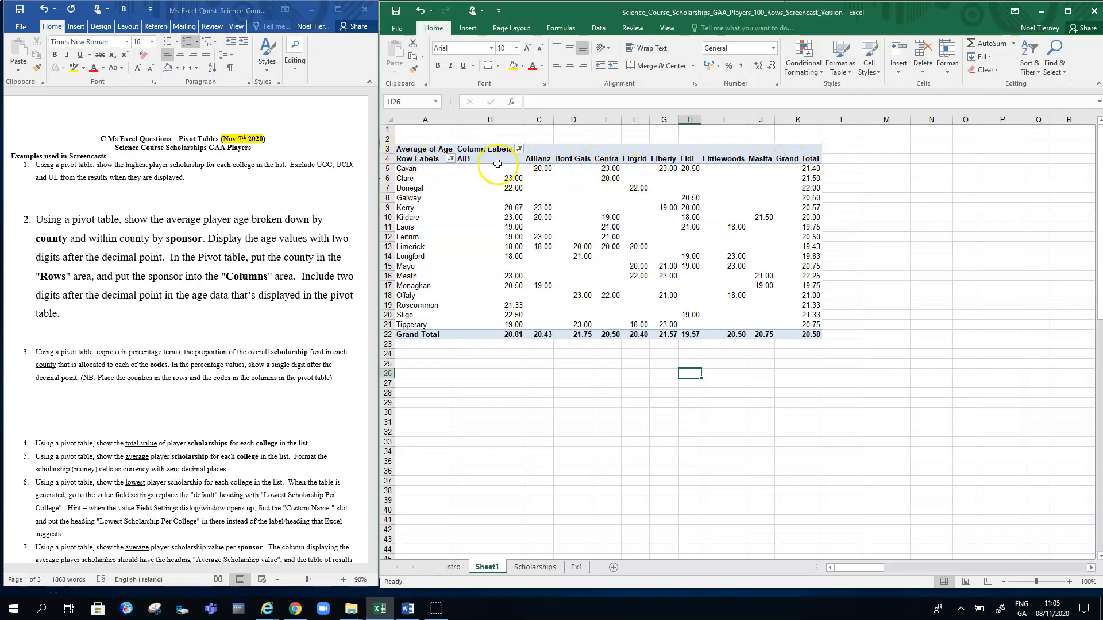